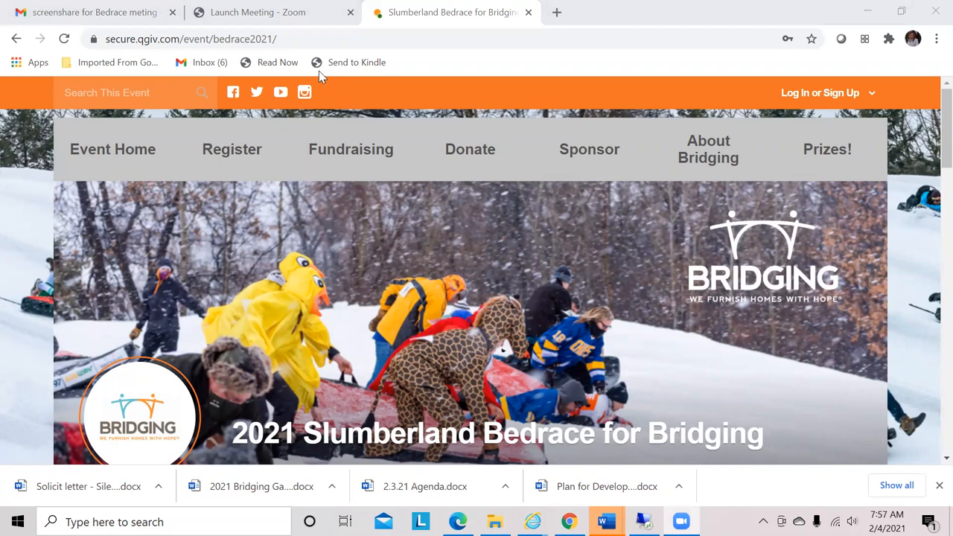
{"action": "mouse_move", "coordinate": [769, 354]}
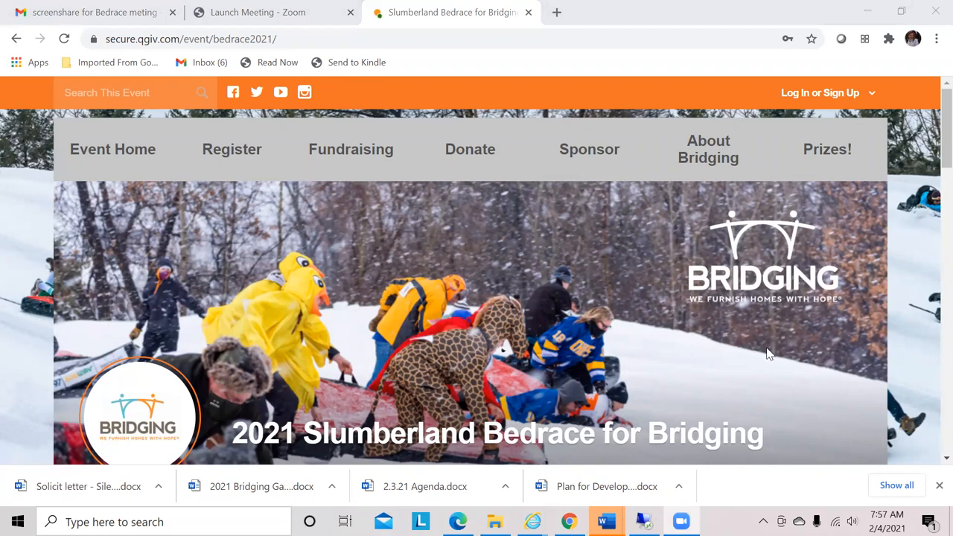
{"action": "mouse_move", "coordinate": [931, 134]}
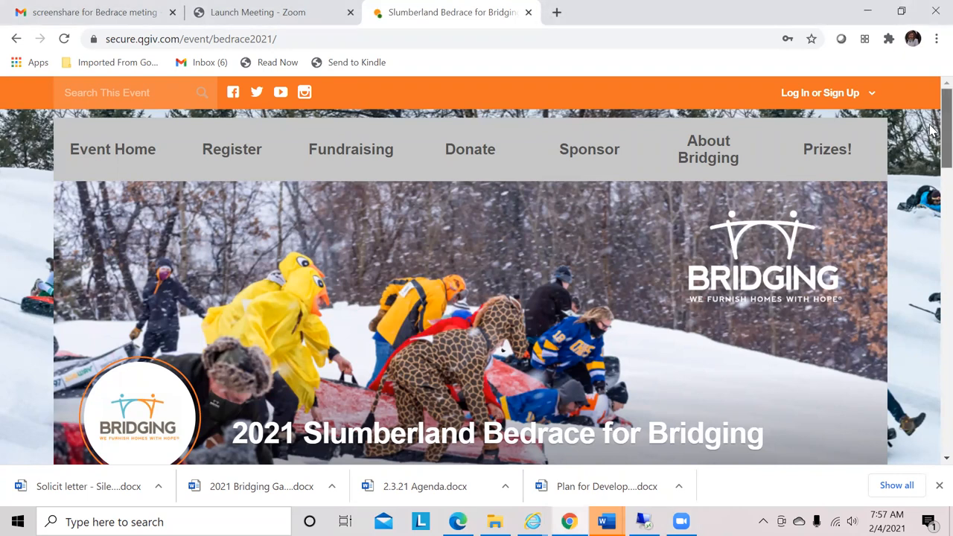
- Open the Bedrace event registration and choose the Register Today! participation option
{"action": "scroll", "scroll_direction": "down", "scroll_amount": 3}
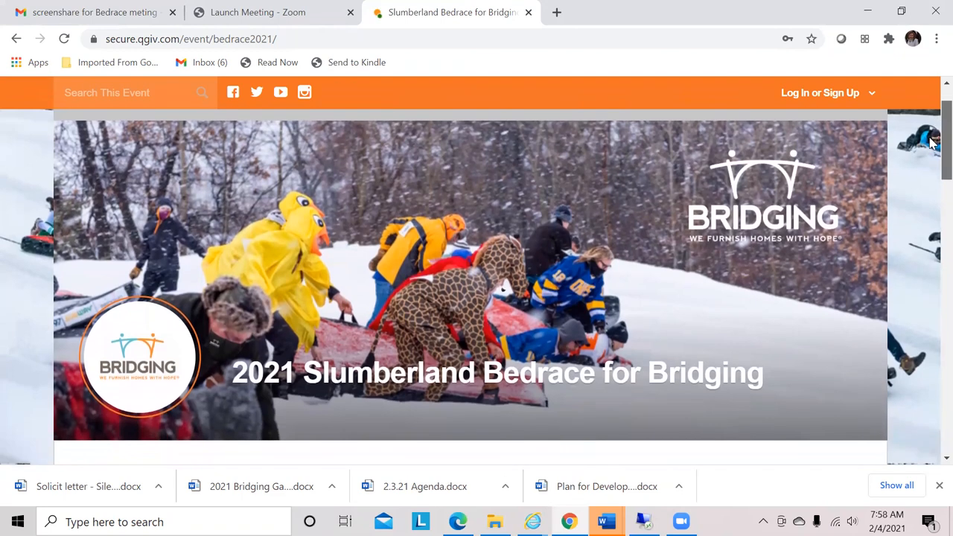
{"action": "scroll", "scroll_direction": "down", "scroll_amount": 3}
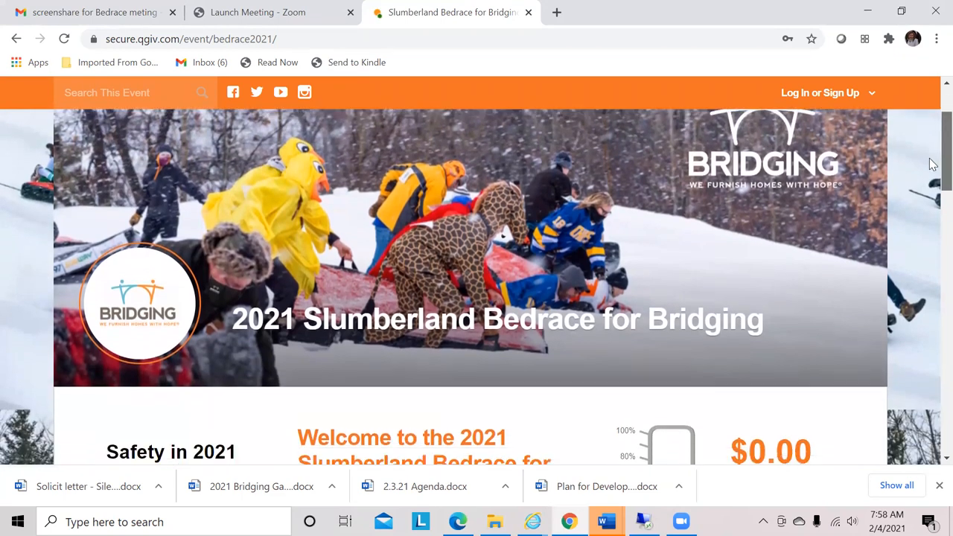
{"action": "scroll", "scroll_direction": "down", "scroll_amount": 3}
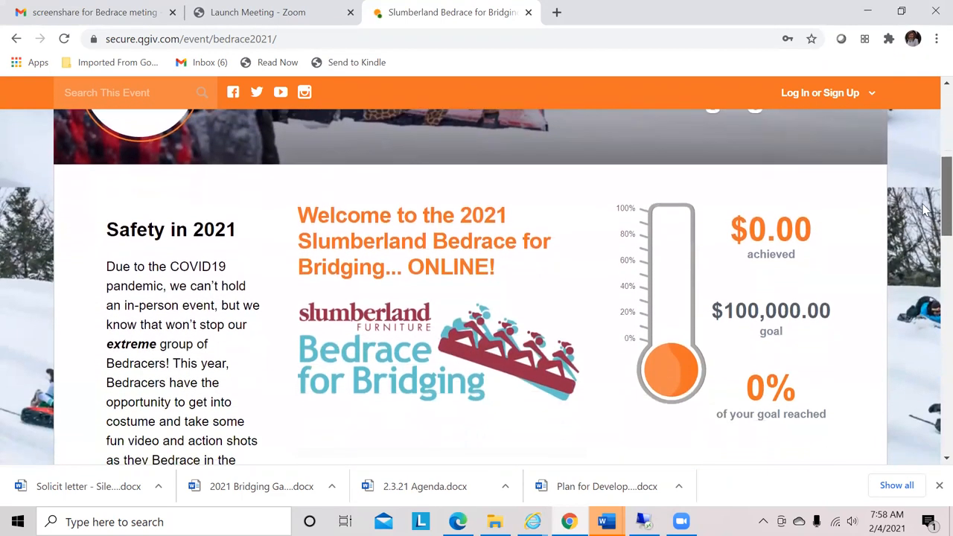
{"action": "scroll", "scroll_direction": "down", "scroll_amount": 3}
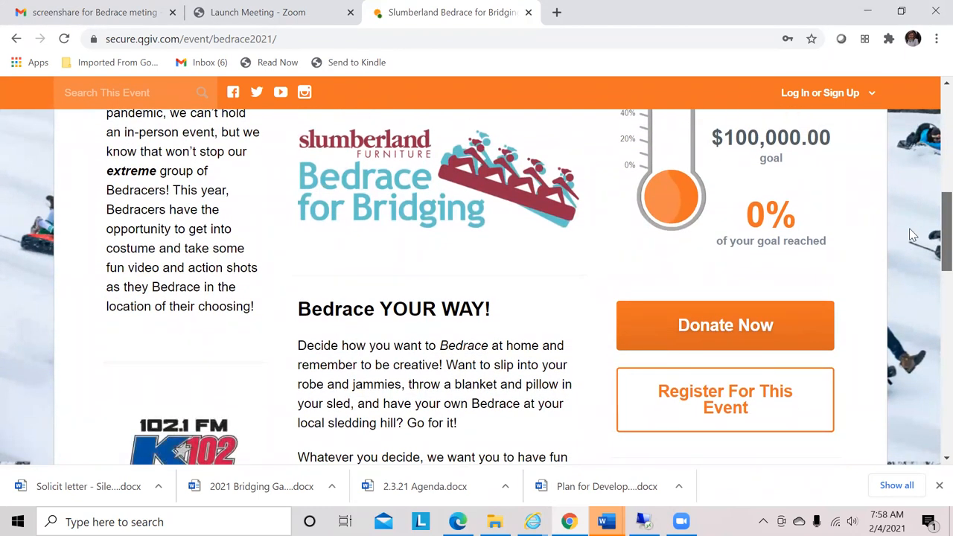
{"action": "scroll", "scroll_direction": "down", "scroll_amount": 3}
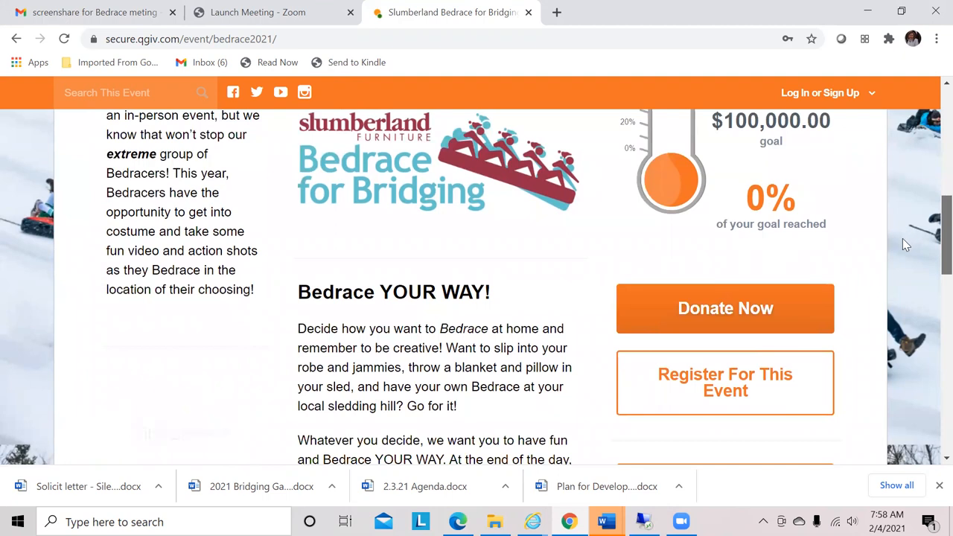
{"action": "scroll", "scroll_direction": "down", "scroll_amount": 3}
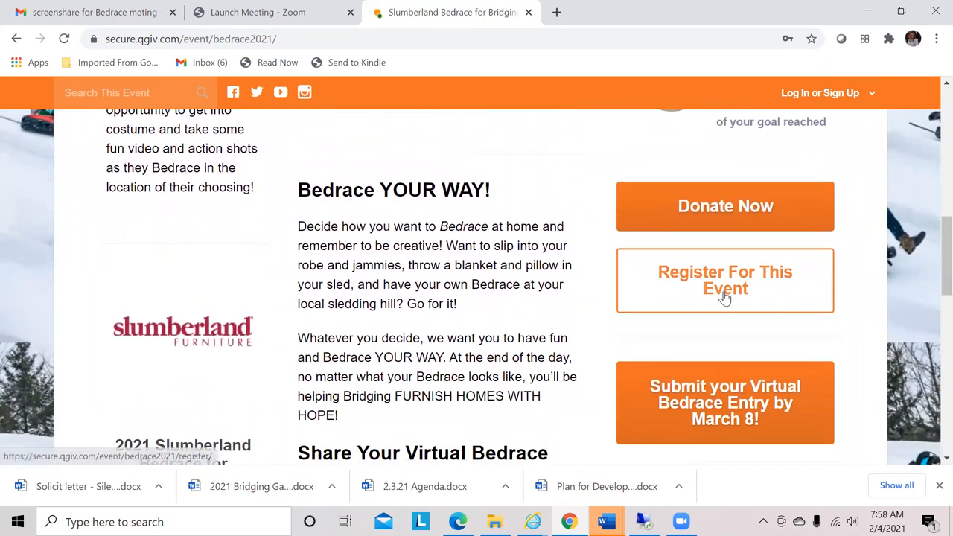
{"action": "left_click", "coordinate": [725, 280]}
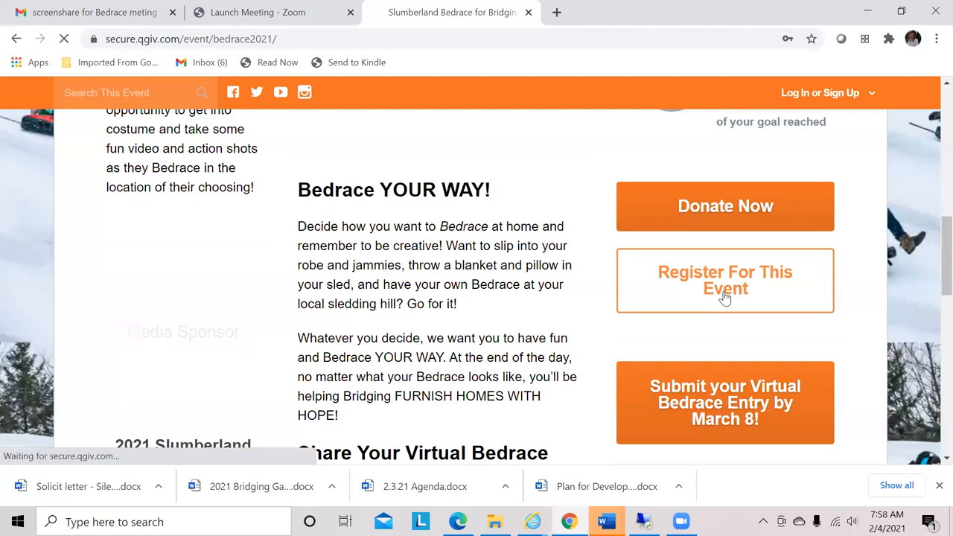
{"action": "left_click", "coordinate": [724, 280]}
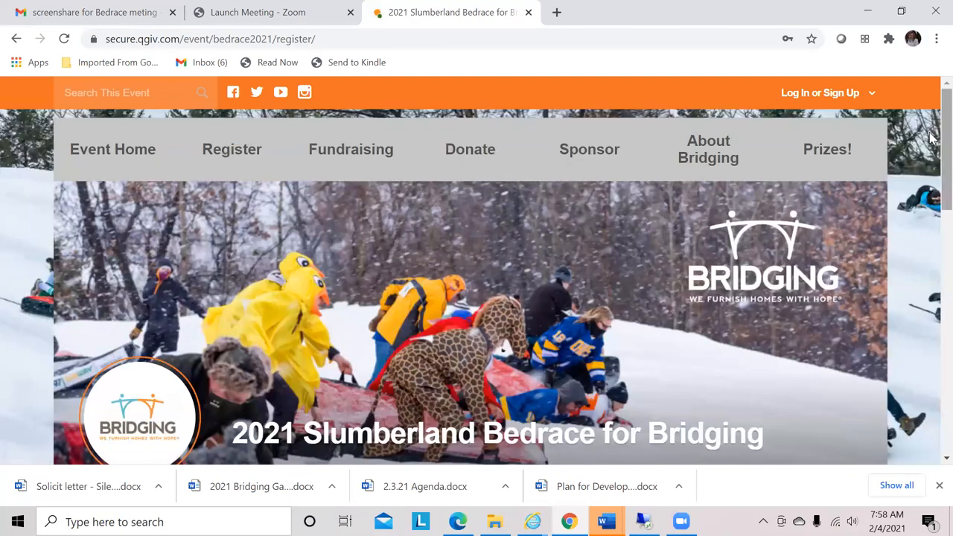
{"action": "left_click", "coordinate": [232, 149]}
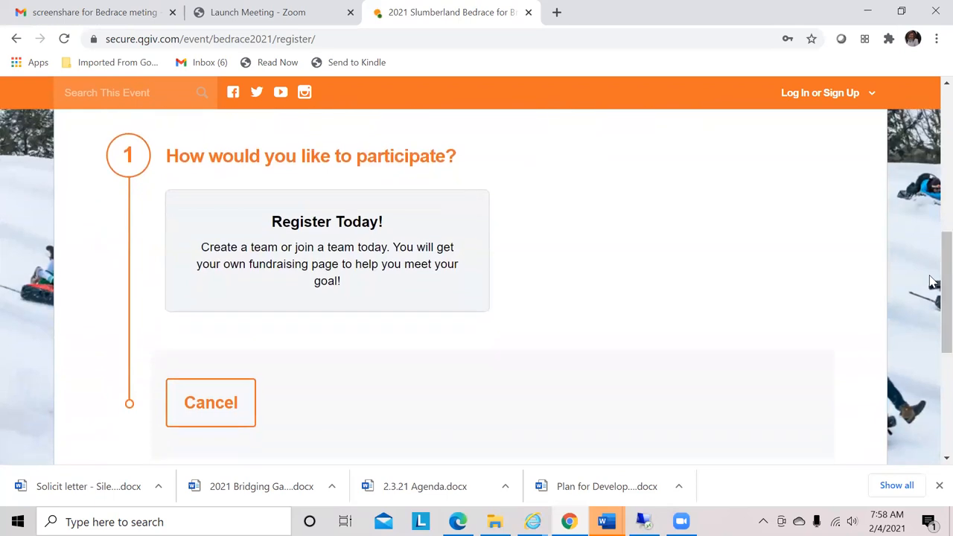
{"action": "left_click", "coordinate": [327, 251]}
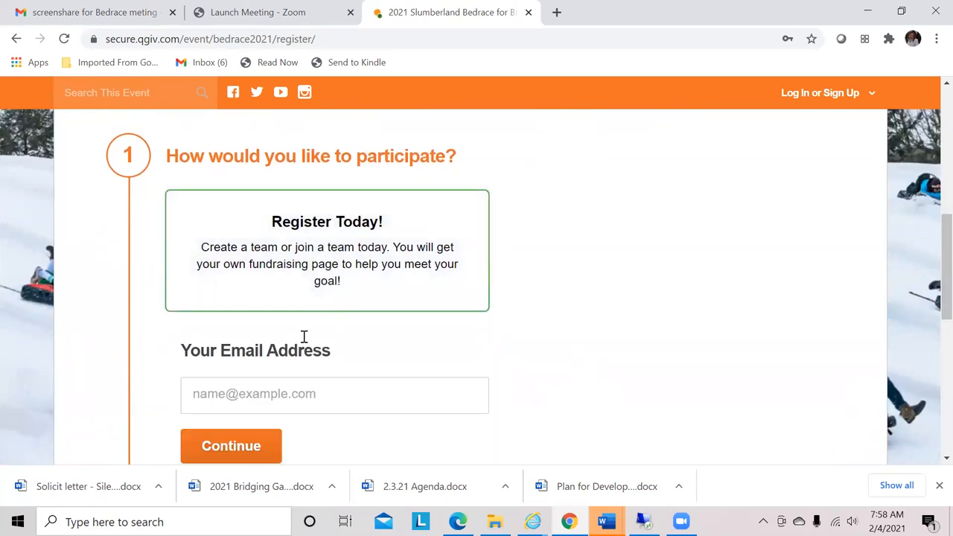
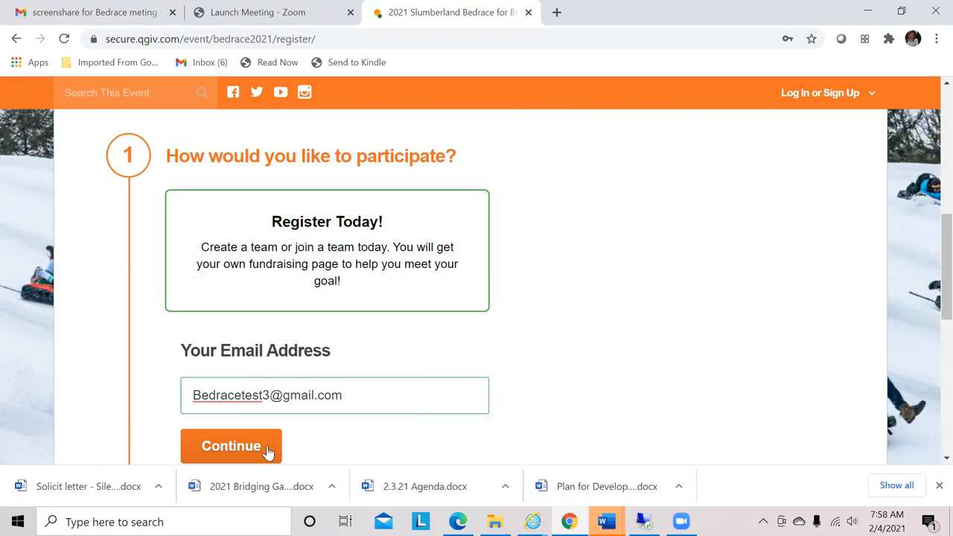
{"action": "left_click", "coordinate": [231, 446]}
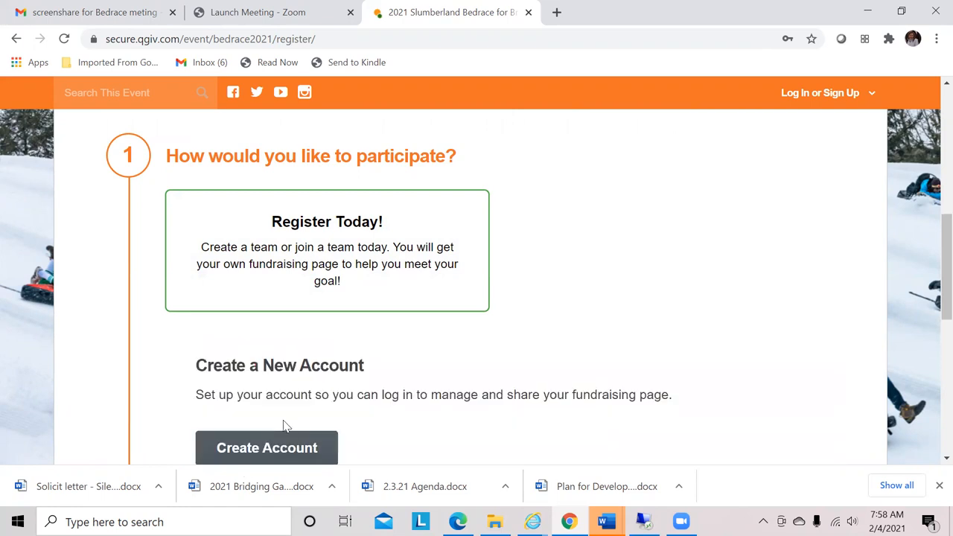
{"action": "mouse_move", "coordinate": [289, 448]}
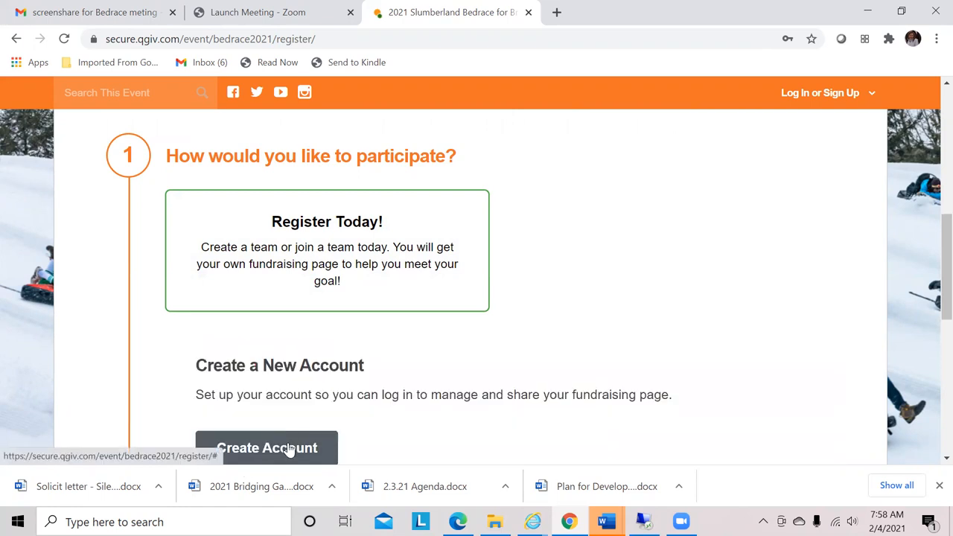
- Start a new account and fill in the name fields
{"action": "left_click", "coordinate": [267, 448]}
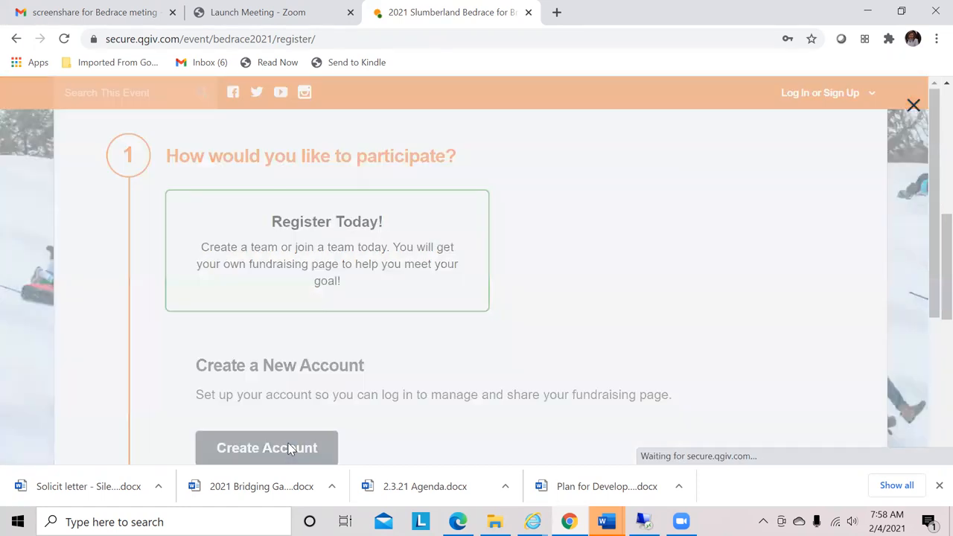
{"action": "left_click", "coordinate": [267, 448]}
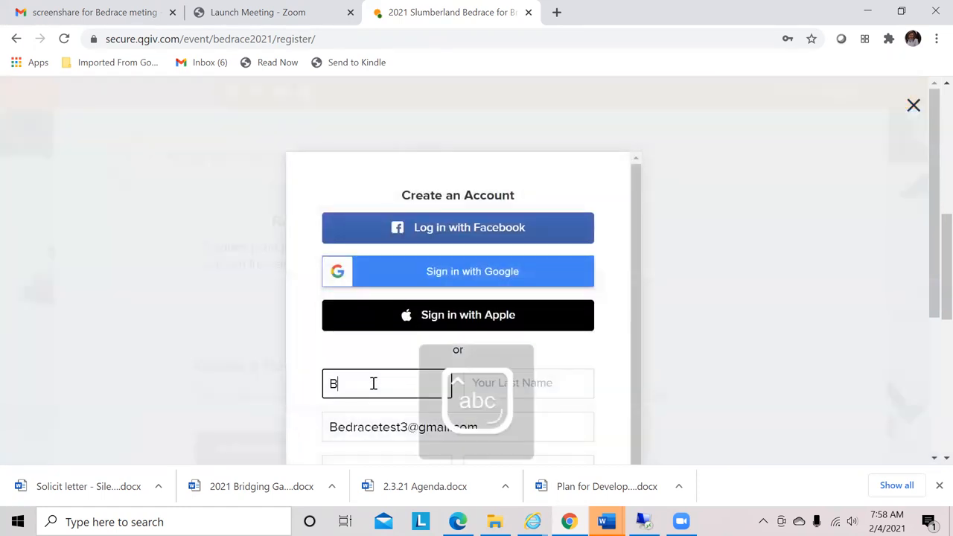
{"action": "type", "text": "edrace"}
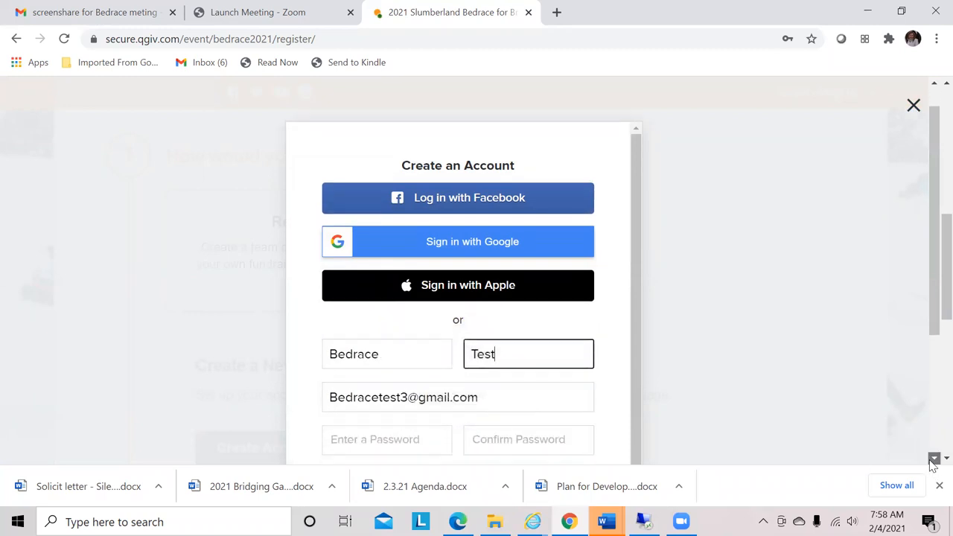
{"action": "scroll", "scroll_direction": "down", "scroll_amount": 3}
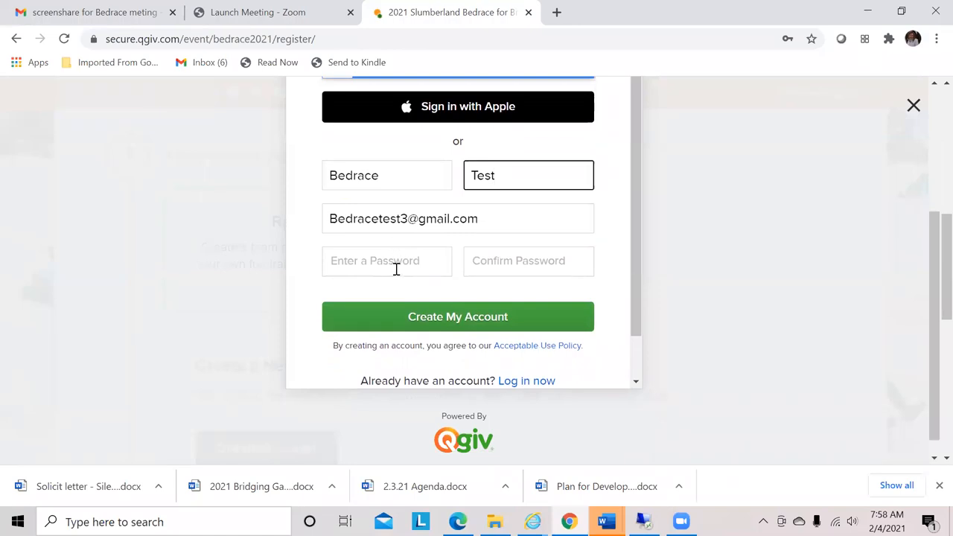
- Enter the account password and type it again to confirm
{"action": "left_click", "coordinate": [387, 261]}
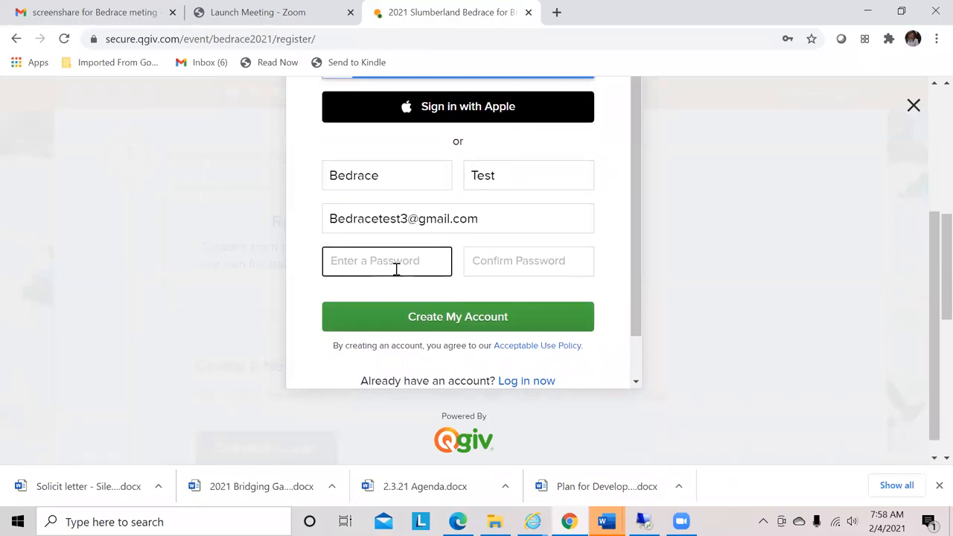
{"action": "type", "text": "•"}
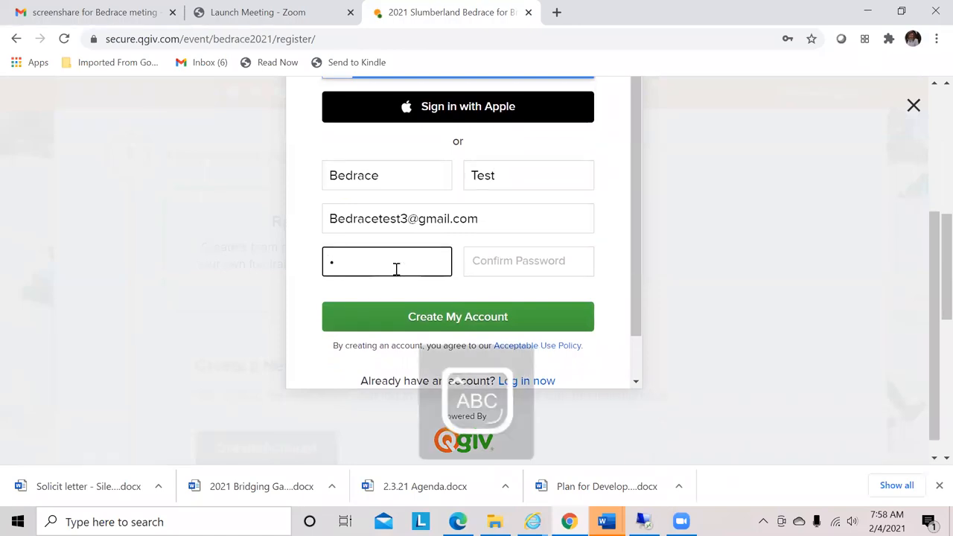
{"action": "type", "text": "••"}
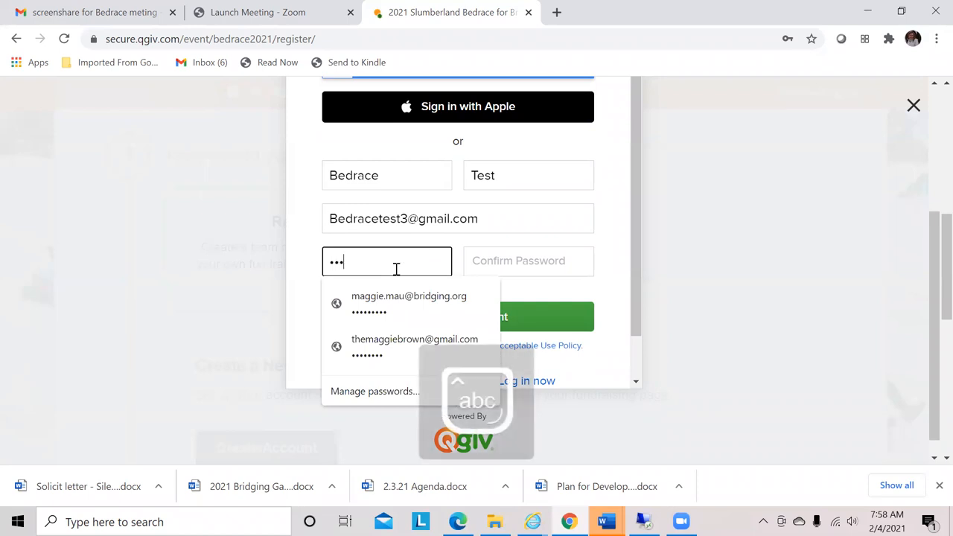
{"action": "type", "text": "password"}
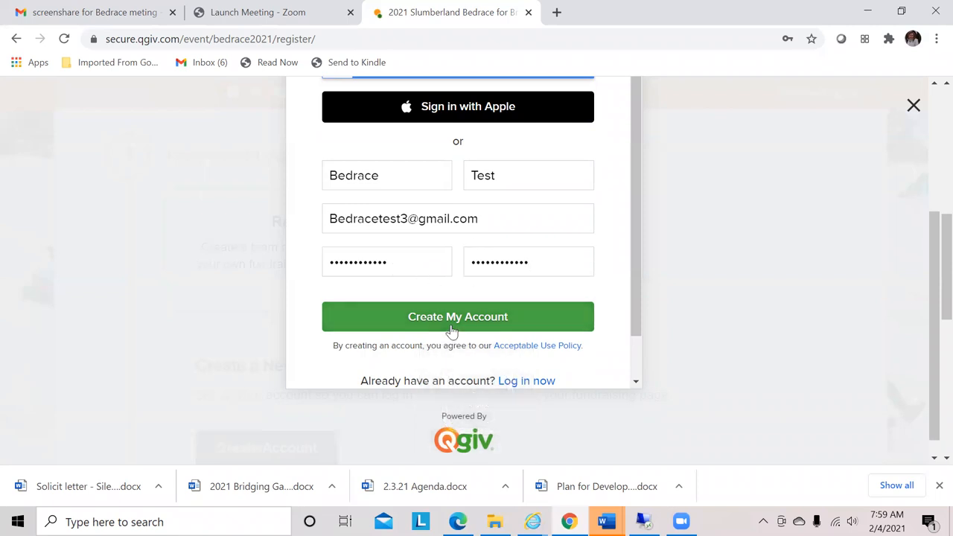
- Submit Create My Account to make the new bedracer account
{"action": "left_click", "coordinate": [458, 316]}
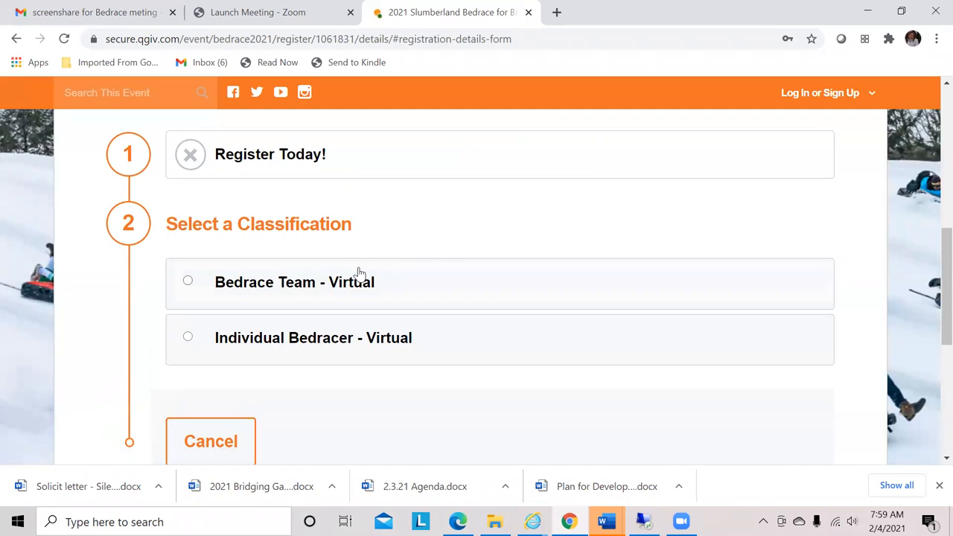
{"action": "mouse_move", "coordinate": [319, 345]}
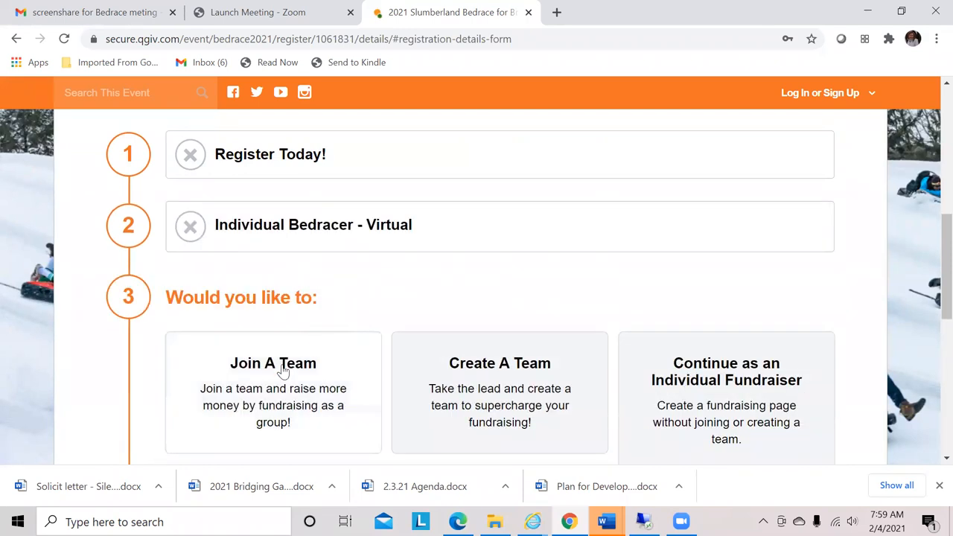
{"action": "mouse_move", "coordinate": [354, 217]}
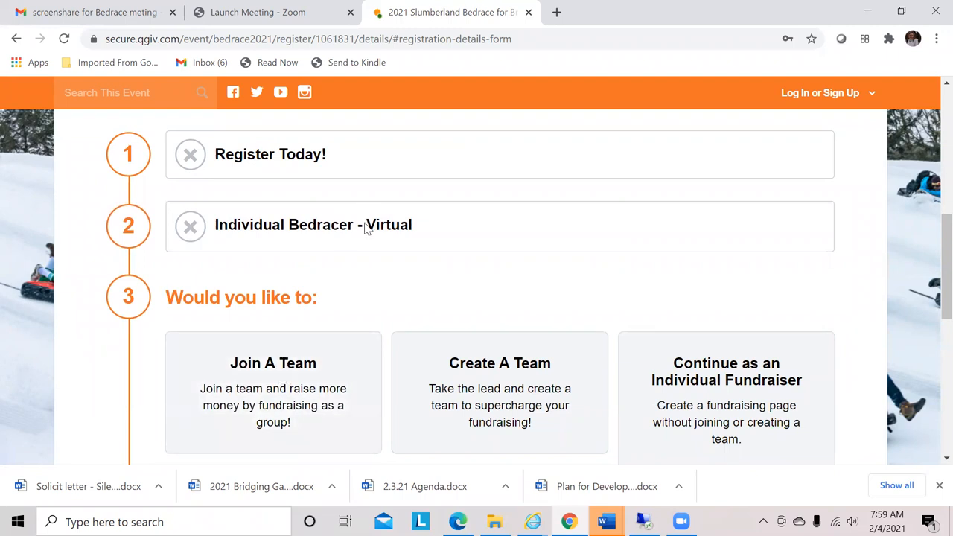
{"action": "mouse_move", "coordinate": [561, 424]}
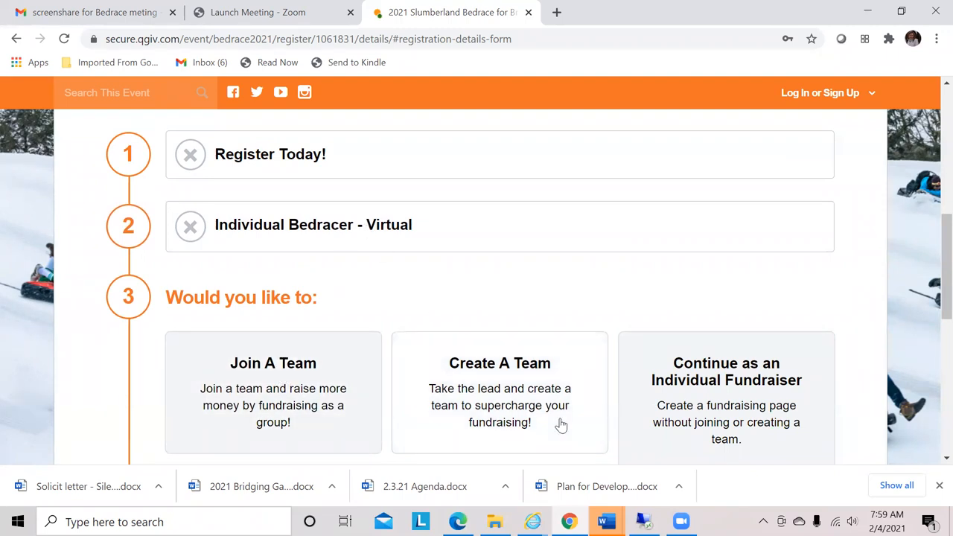
{"action": "mouse_move", "coordinate": [725, 409]}
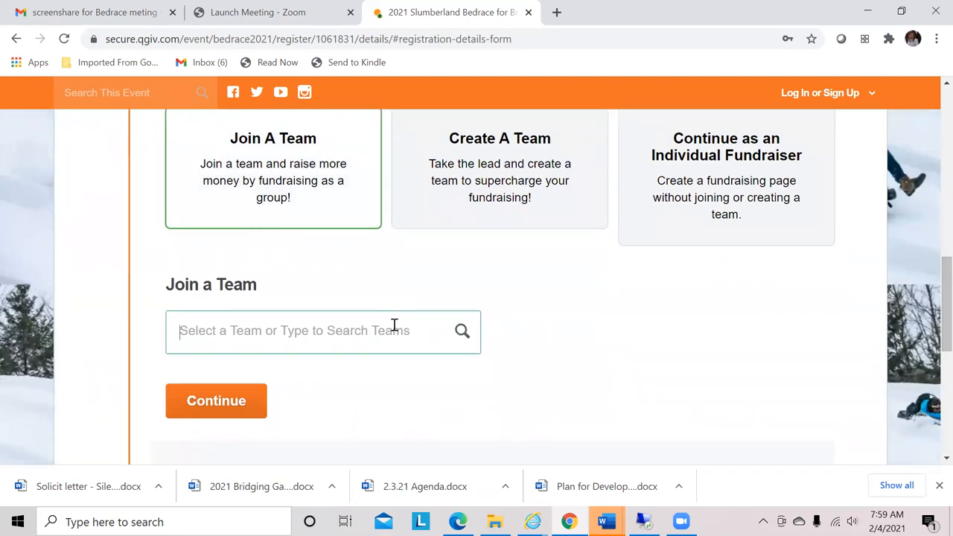
- Pick Bedrace Test Team 1 from the team search list and continue to Personal Information
{"action": "left_click", "coordinate": [323, 331]}
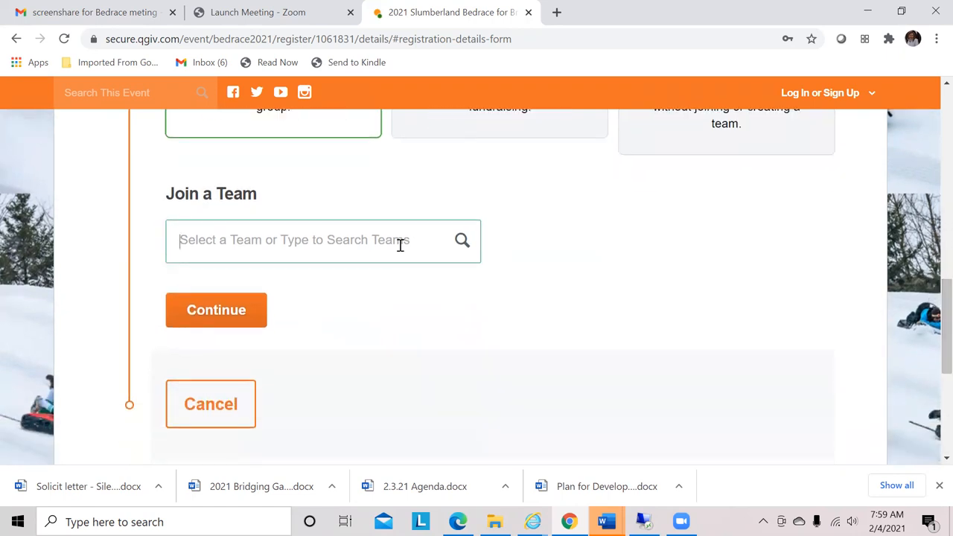
{"action": "left_click", "coordinate": [322, 240]}
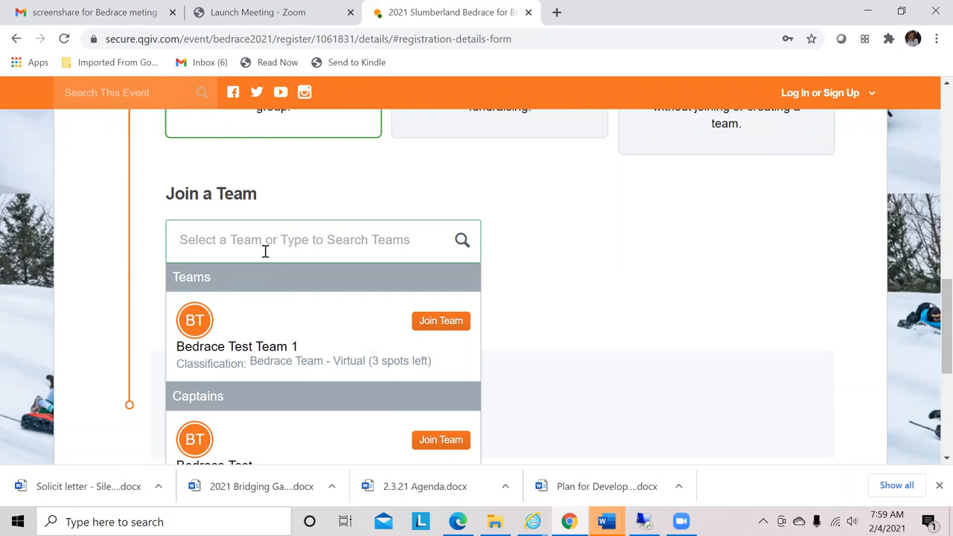
{"action": "left_click", "coordinate": [175, 240]}
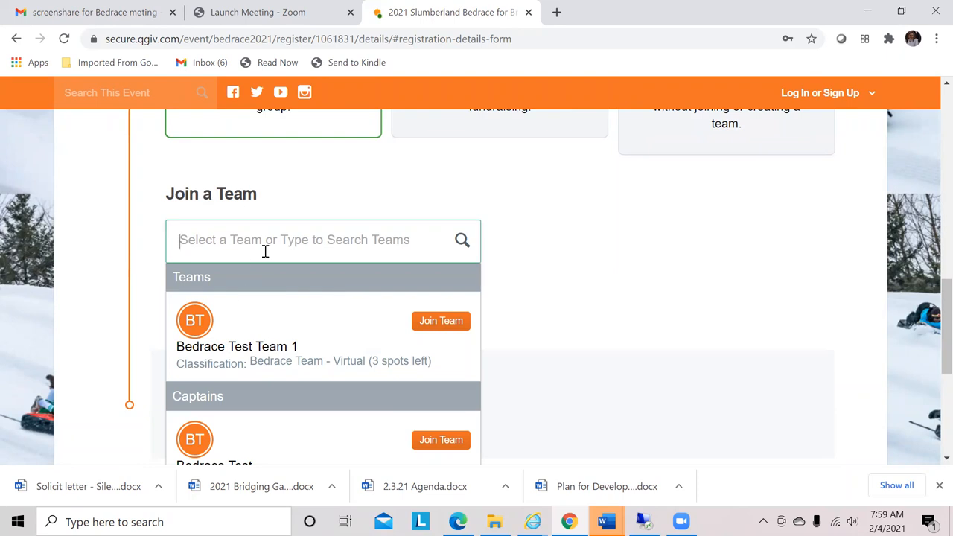
{"action": "mouse_move", "coordinate": [230, 396]}
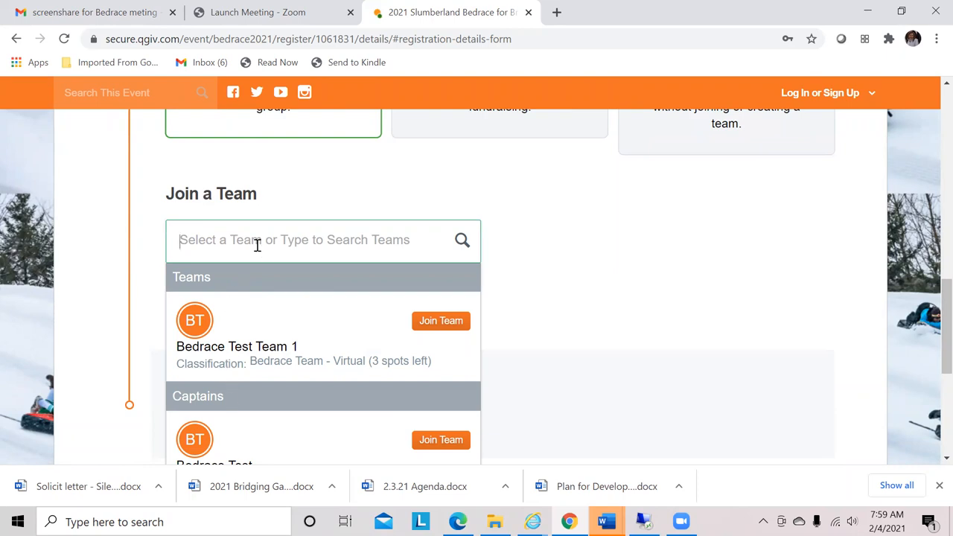
{"action": "mouse_move", "coordinate": [229, 360]}
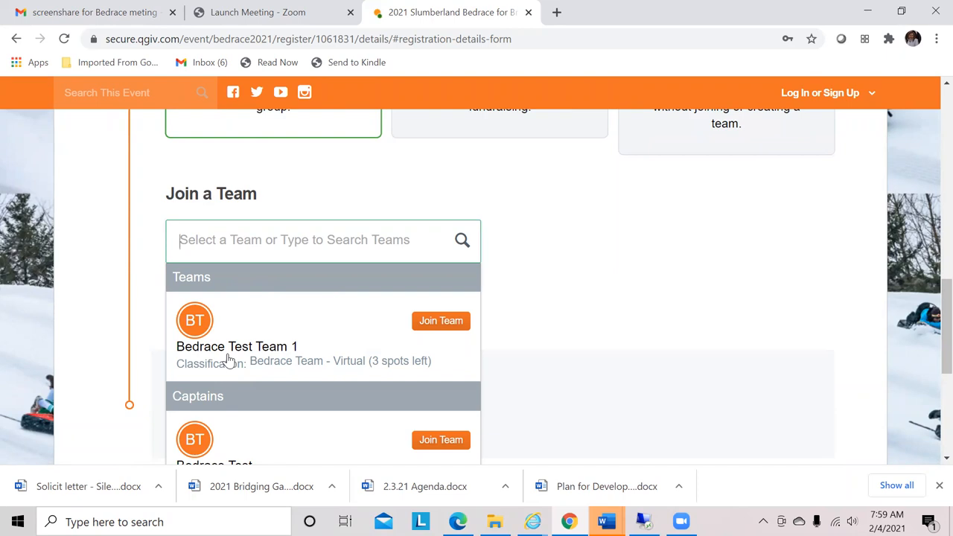
{"action": "left_click", "coordinate": [441, 320]}
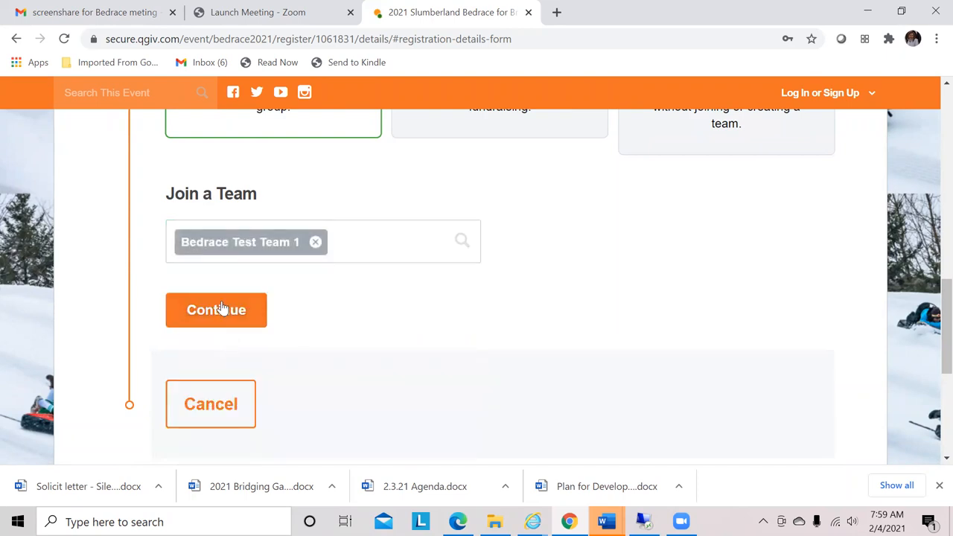
{"action": "left_click", "coordinate": [216, 309]}
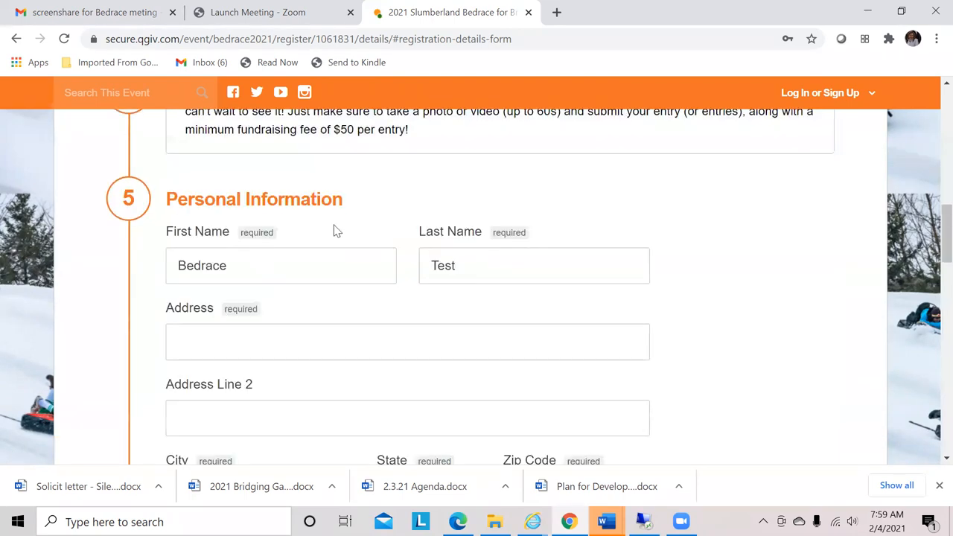
{"action": "scroll", "scroll_direction": "down", "scroll_amount": 3}
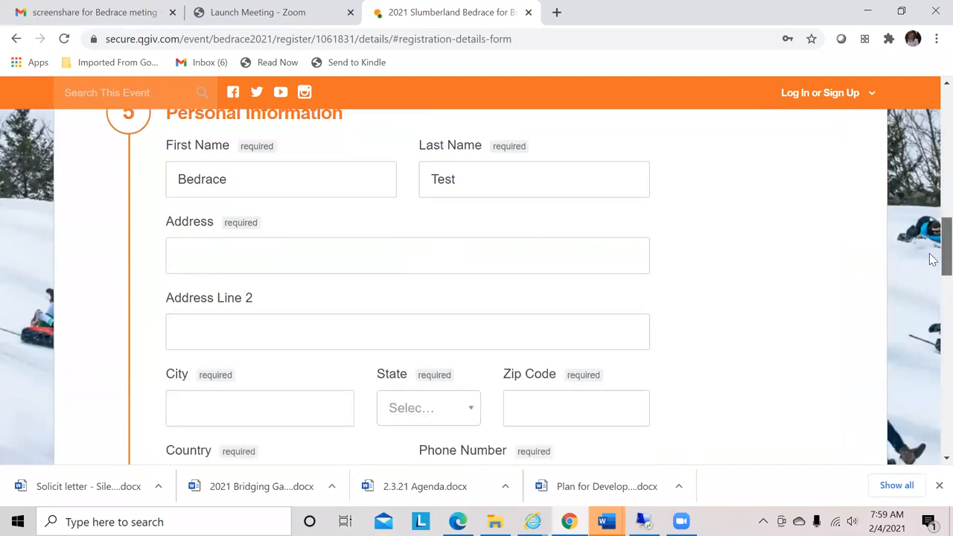
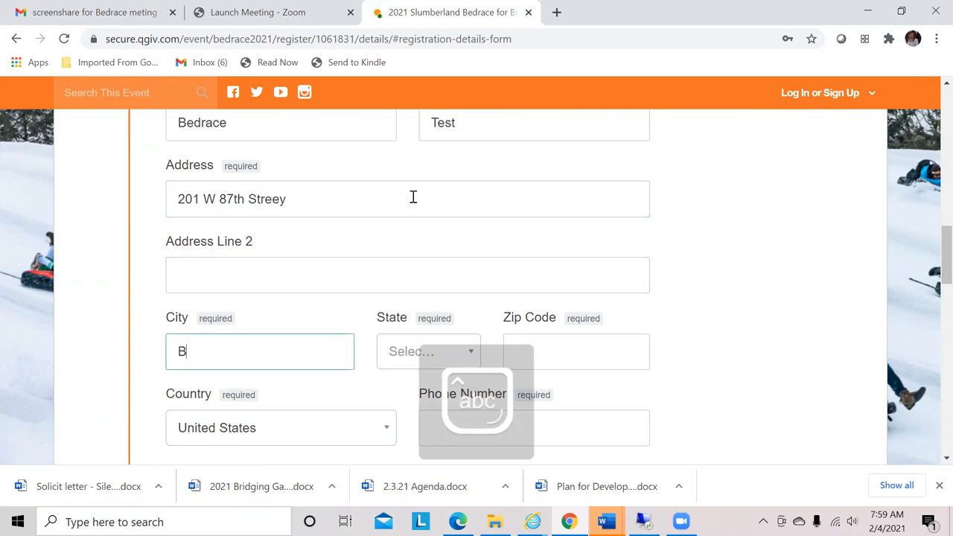
{"action": "type", "text": "Bloomington"}
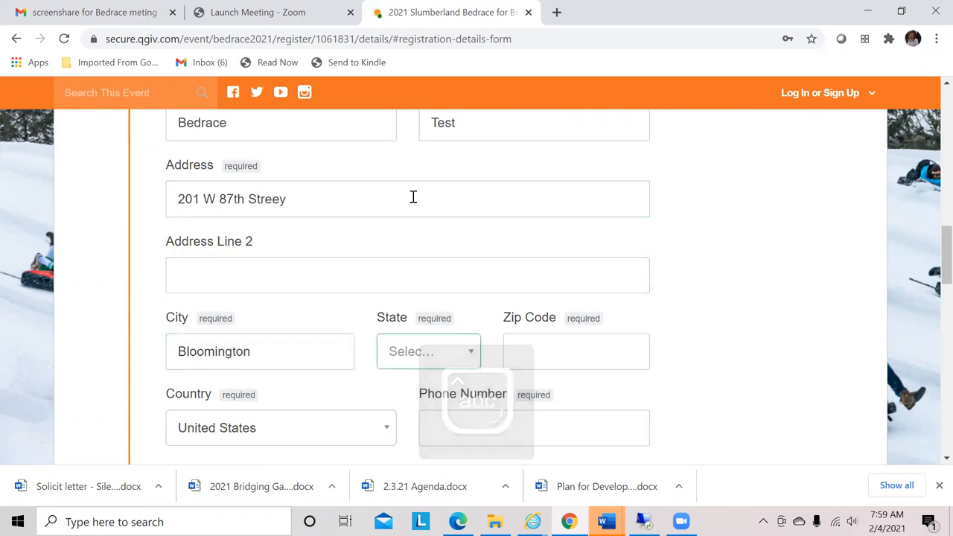
{"action": "left_click", "coordinate": [428, 352]}
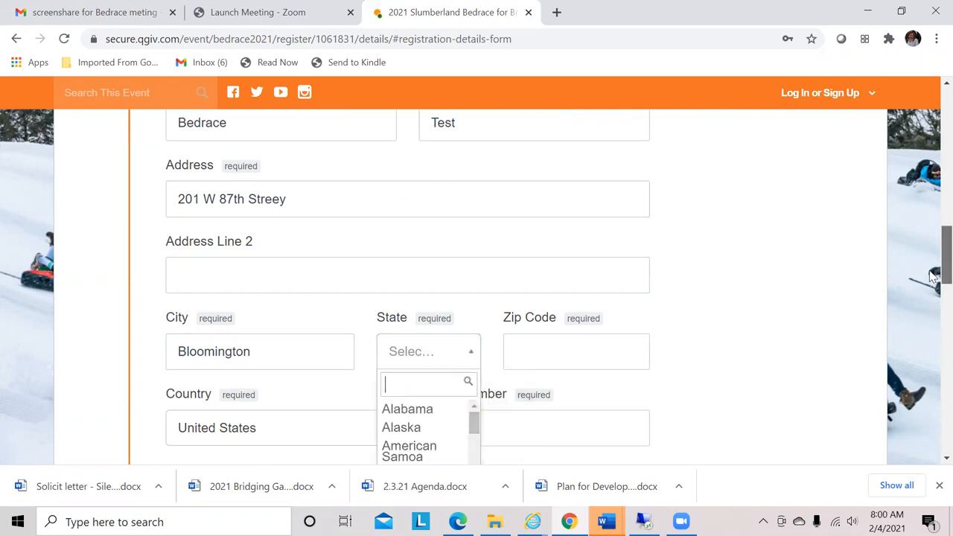
{"action": "scroll", "scroll_direction": "down", "scroll_amount": 3}
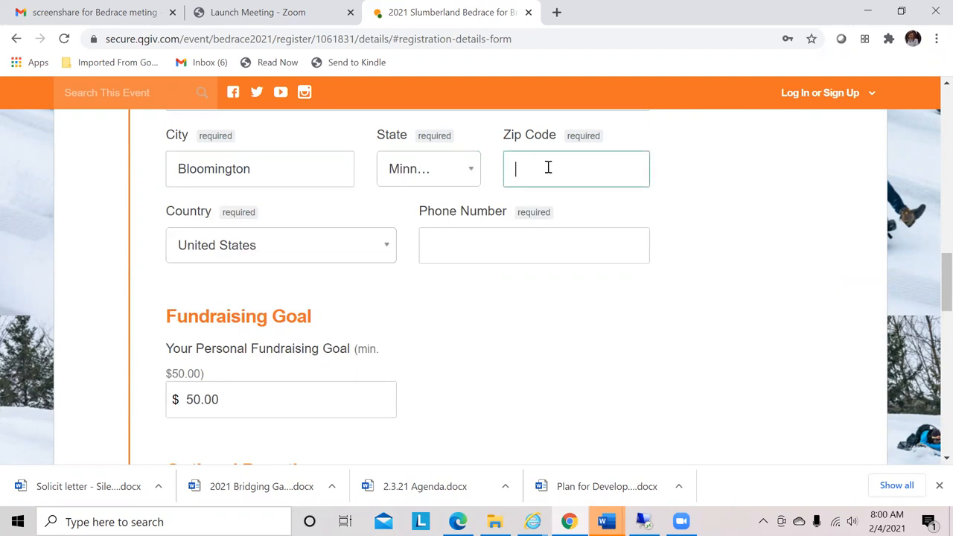
{"action": "type", "text": "55420"}
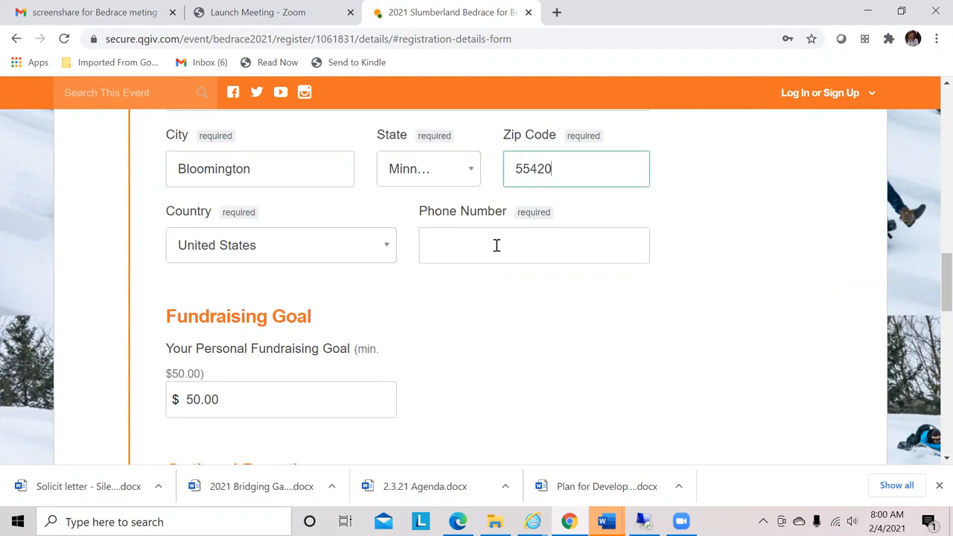
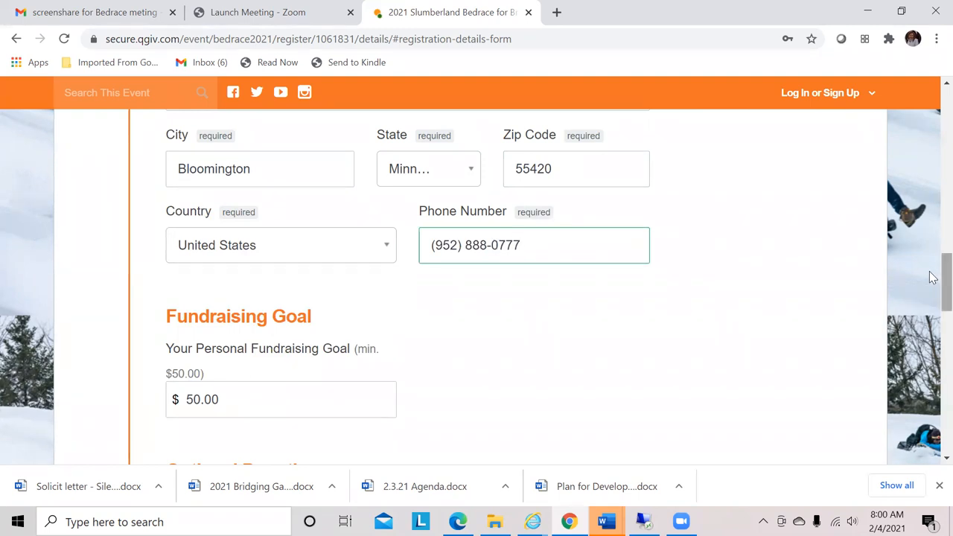
{"action": "scroll", "scroll_direction": "down", "scroll_amount": 3}
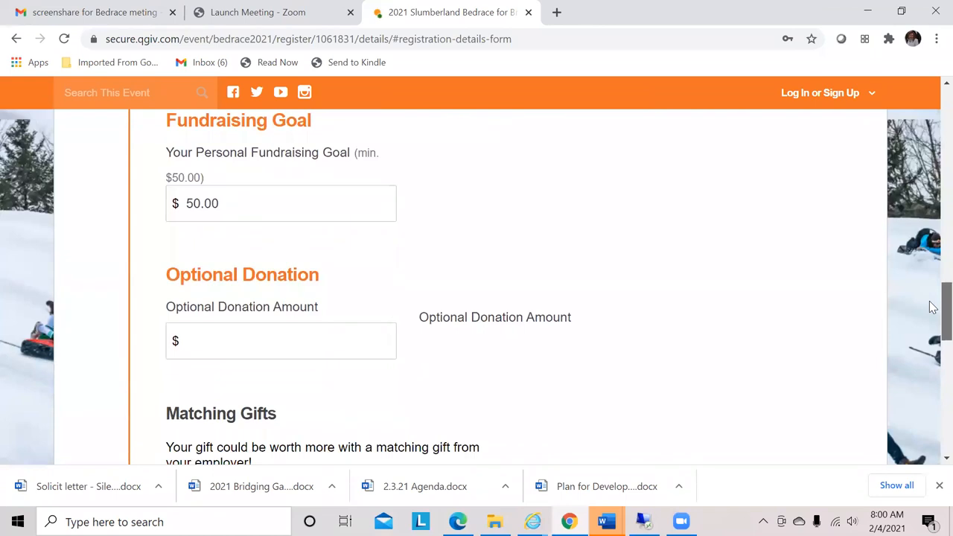
- Change the personal fundraising goal to $100.00 and leave 'This donation can be matched' unticked
{"action": "scroll", "scroll_direction": "down", "scroll_amount": 3}
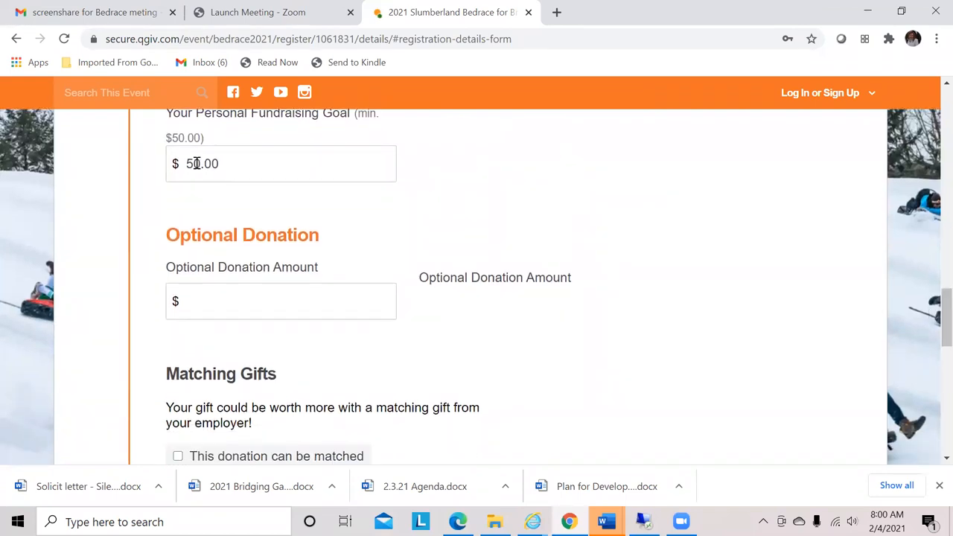
{"action": "left_click", "coordinate": [281, 163]}
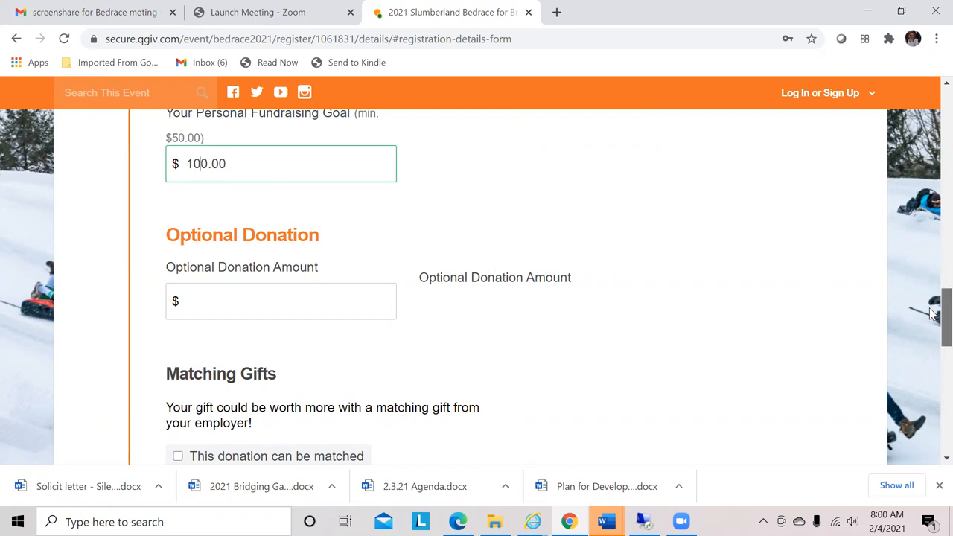
{"action": "scroll", "scroll_direction": "down", "scroll_amount": 3}
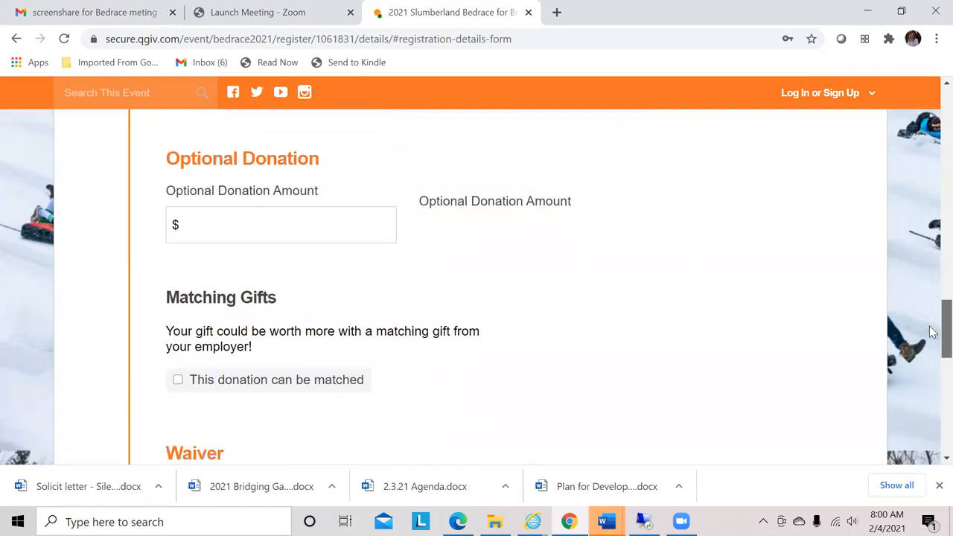
{"action": "scroll", "scroll_direction": "down", "scroll_amount": 3}
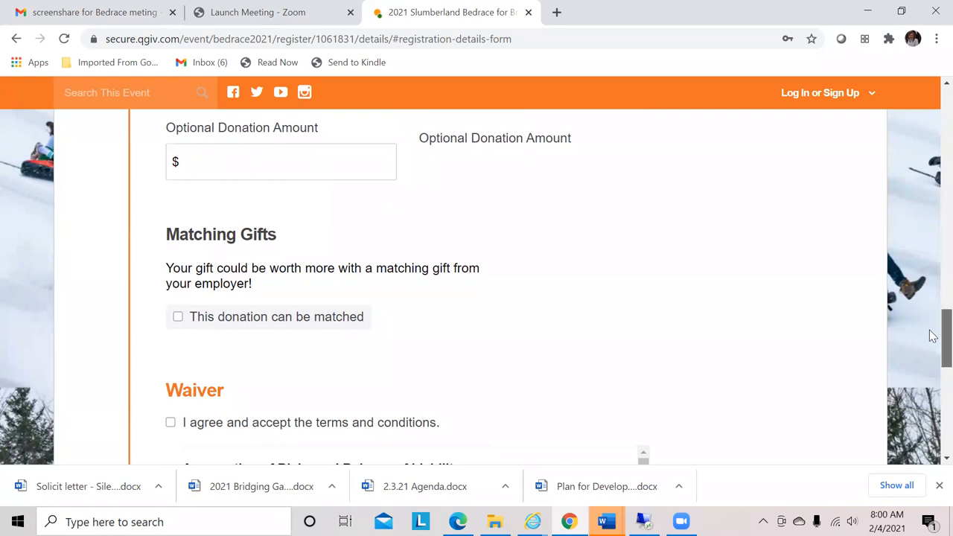
{"action": "scroll", "scroll_direction": "down", "scroll_amount": 3}
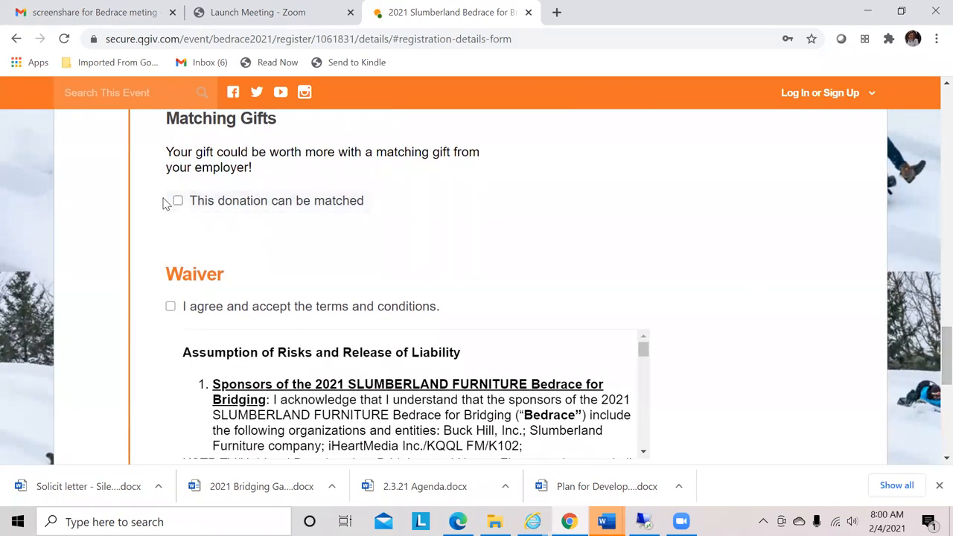
{"action": "left_click", "coordinate": [177, 201]}
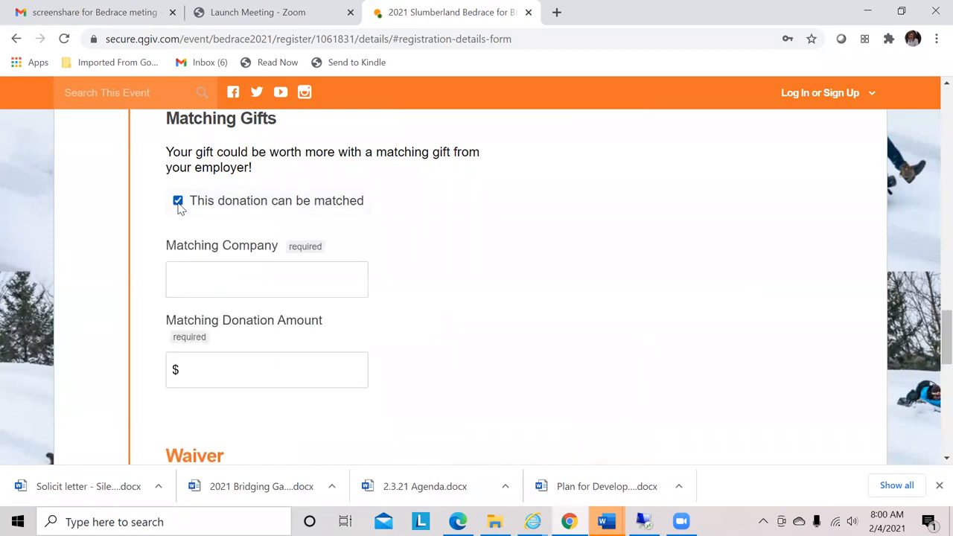
{"action": "left_click", "coordinate": [178, 200]}
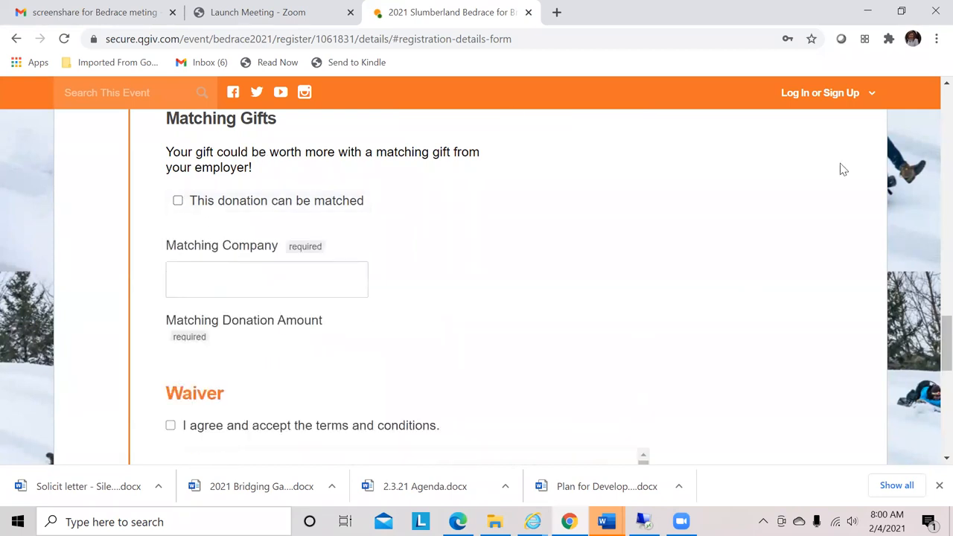
{"action": "scroll", "scroll_direction": "down", "scroll_amount": 3}
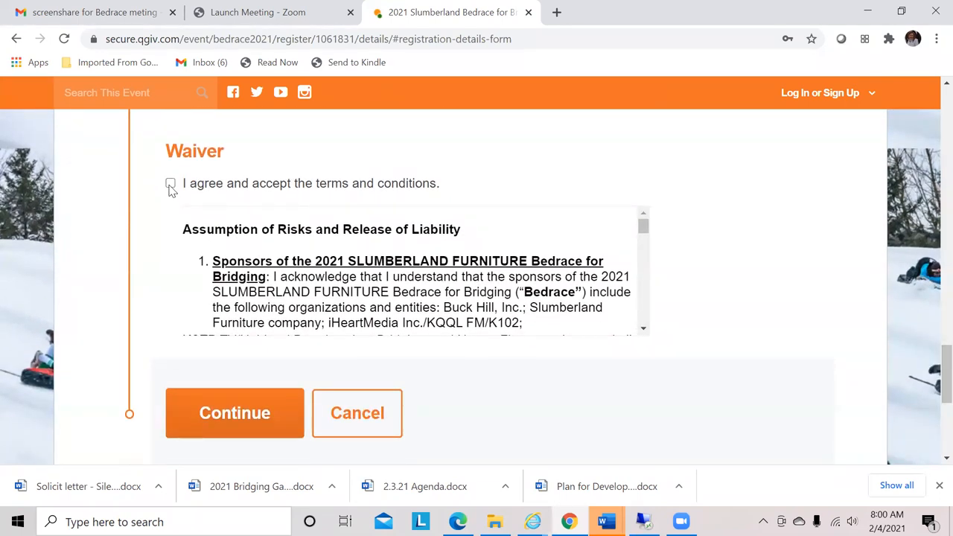
- Tick 'I agree and accept the terms and conditions' and scroll through the waiver release text
{"action": "left_click", "coordinate": [170, 183]}
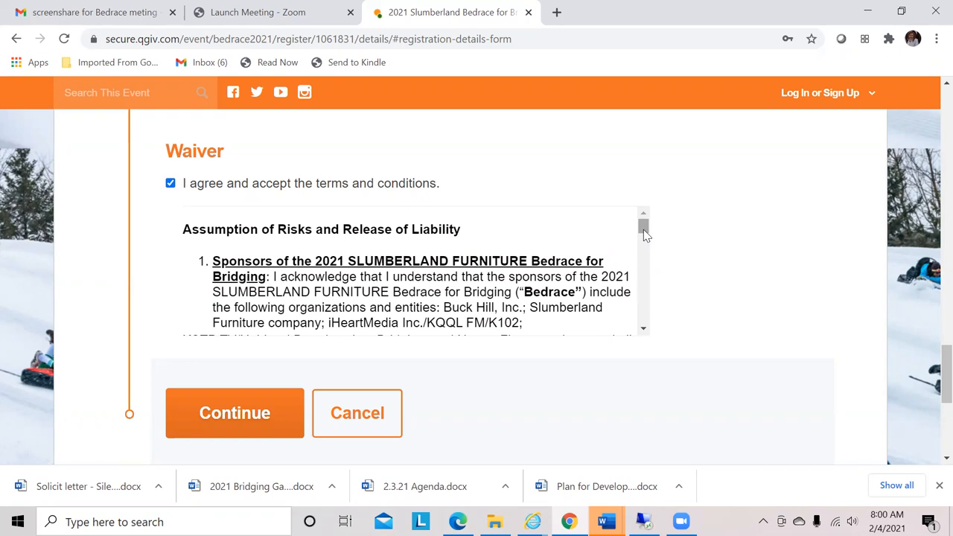
{"action": "scroll", "scroll_direction": "down", "scroll_amount": 3}
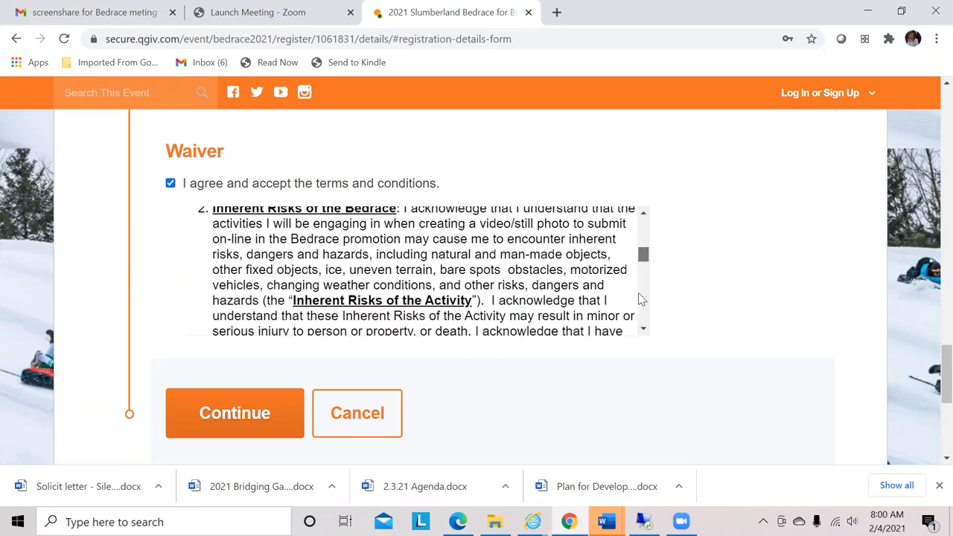
{"action": "scroll", "scroll_direction": "down", "scroll_amount": 3}
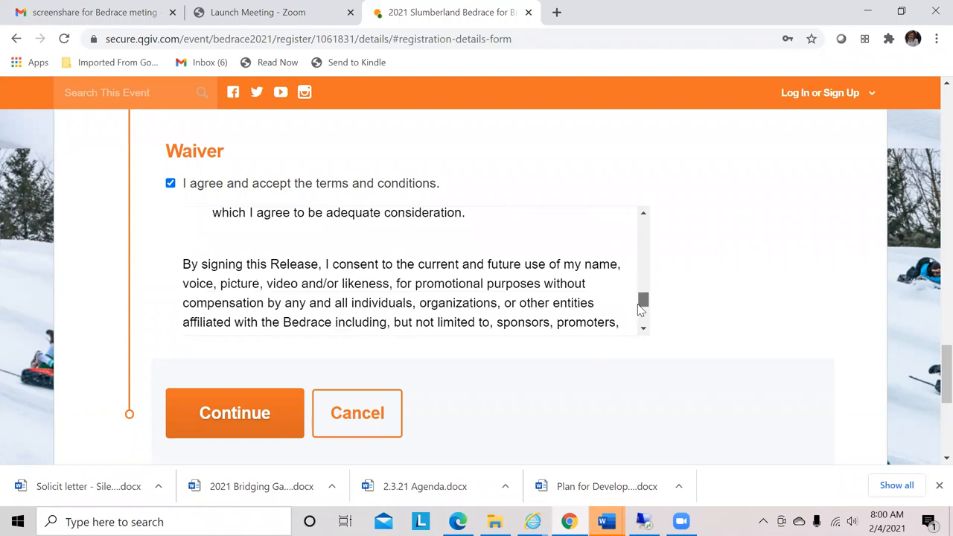
{"action": "scroll", "scroll_direction": "down", "scroll_amount": 3}
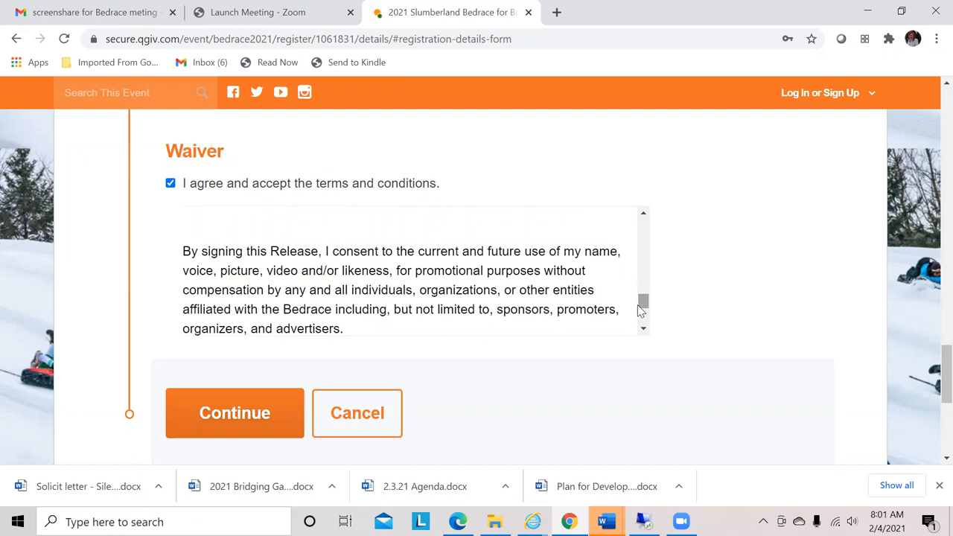
{"action": "mouse_move", "coordinate": [234, 413]}
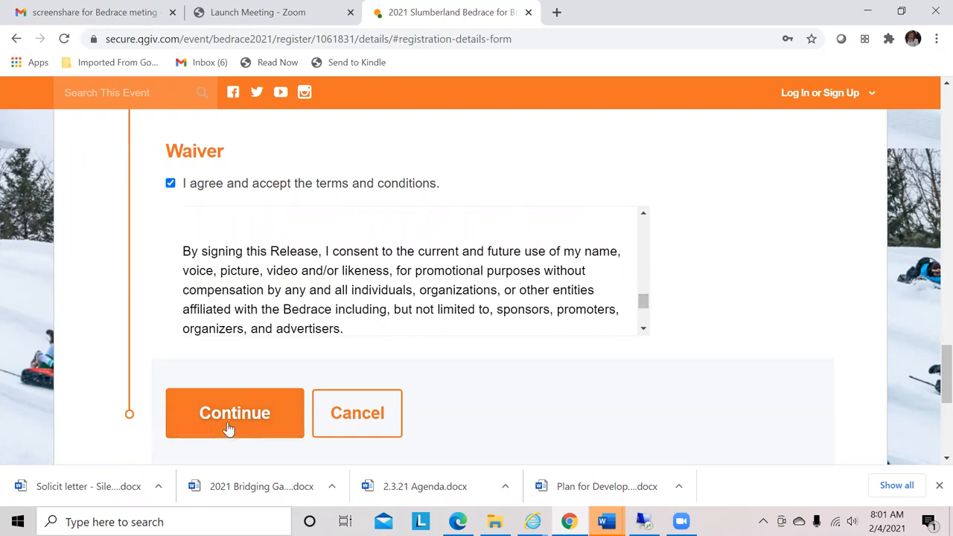
- Continue to Review and Billing and check the Team 1 entry totalling $0.00
{"action": "left_click", "coordinate": [234, 413]}
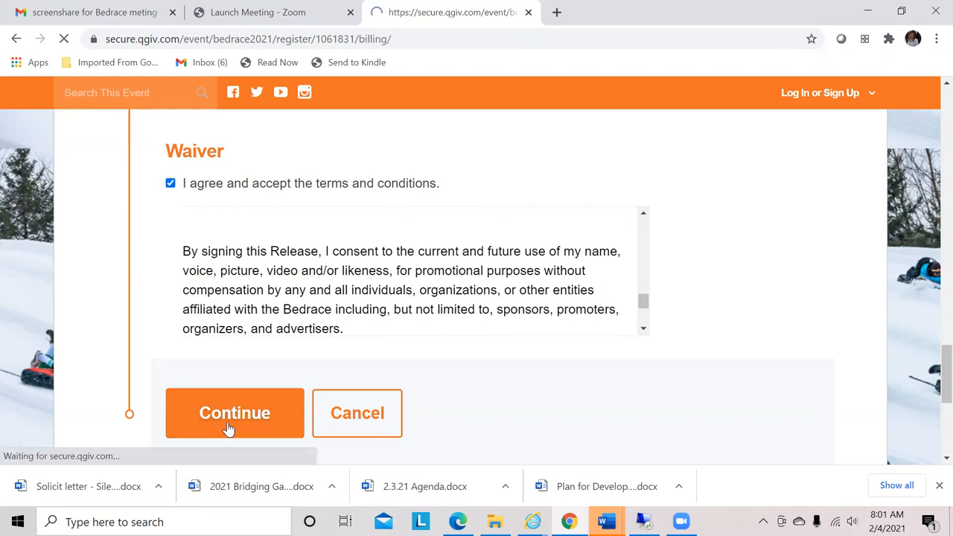
{"action": "left_click", "coordinate": [235, 412]}
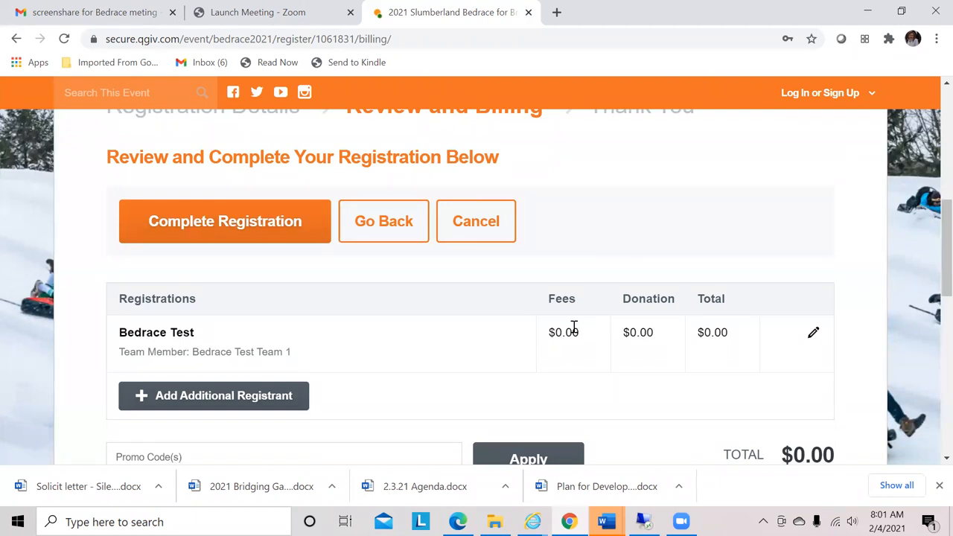
{"action": "mouse_move", "coordinate": [639, 329]}
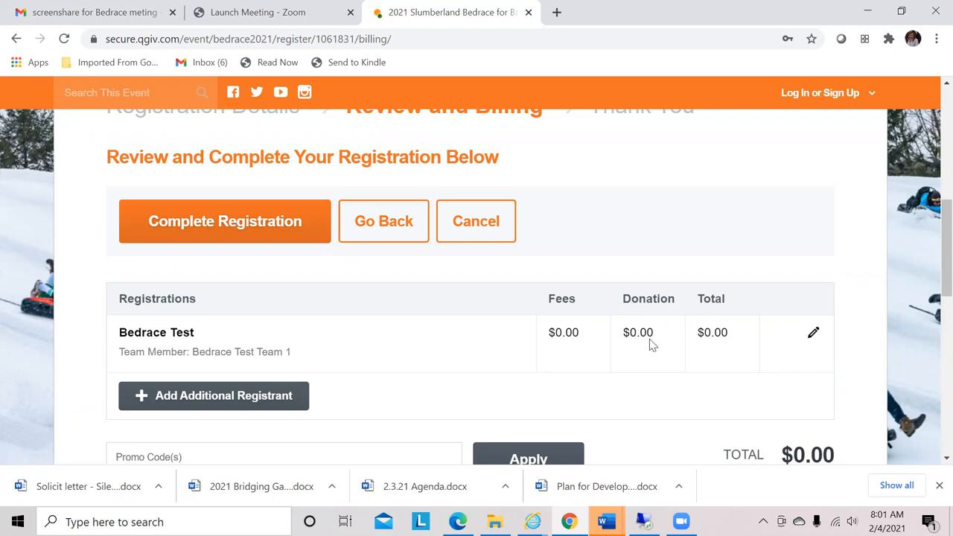
{"action": "mouse_move", "coordinate": [676, 318]}
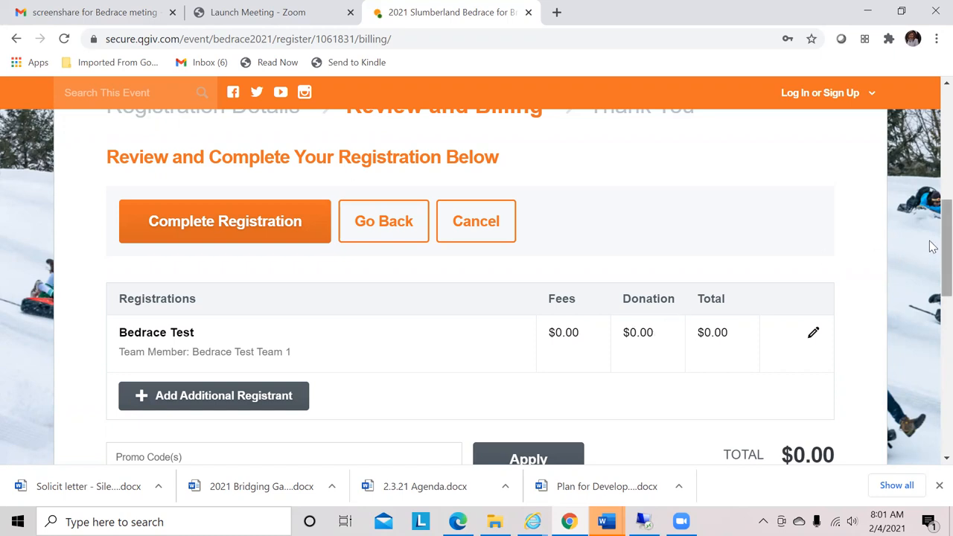
{"action": "scroll", "scroll_direction": "down", "scroll_amount": 3}
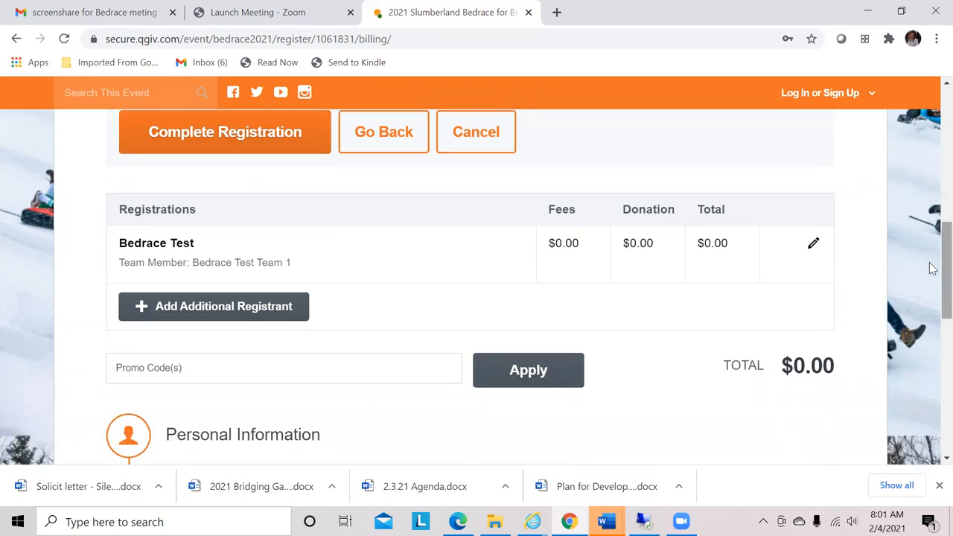
- Complete the registration and land on the receipt page with My Fundraising Tools
{"action": "left_click", "coordinate": [225, 132]}
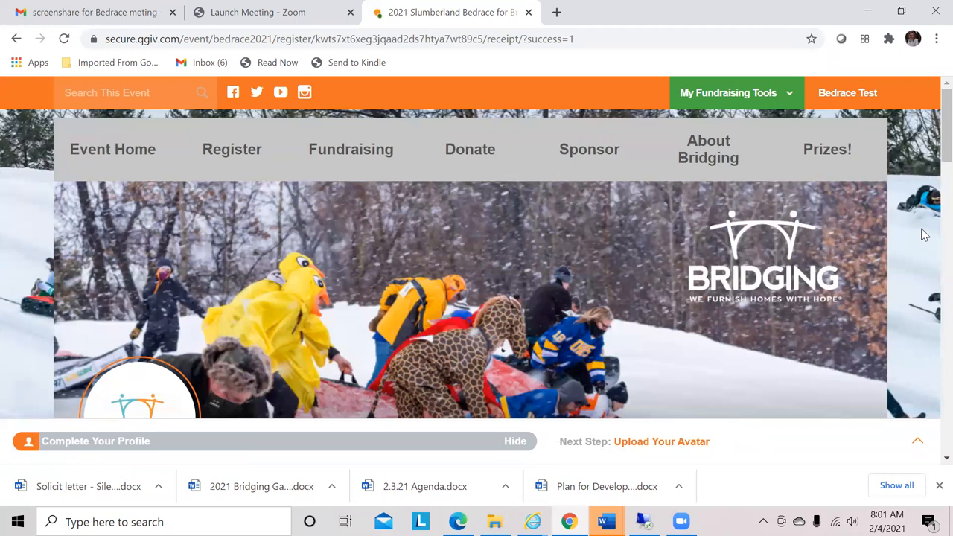
{"action": "mouse_move", "coordinate": [699, 97]}
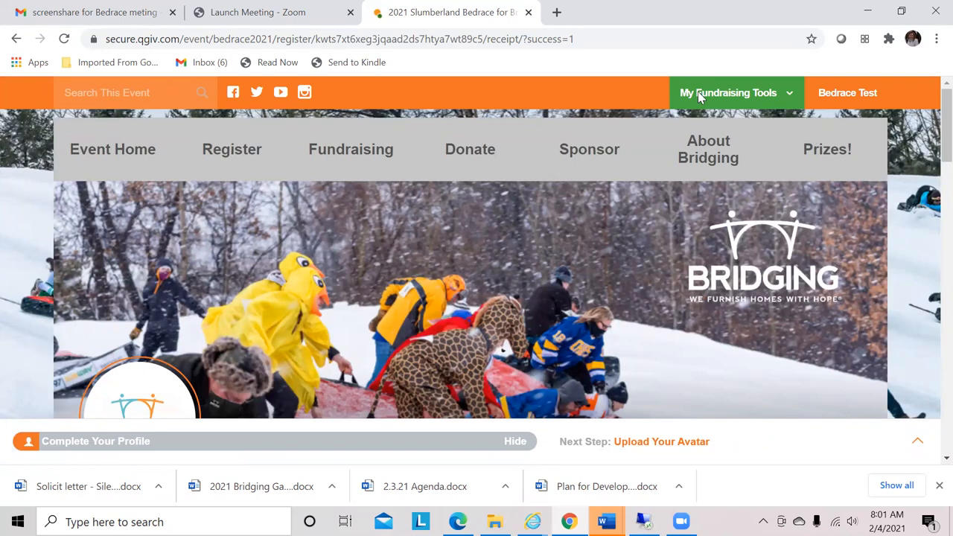